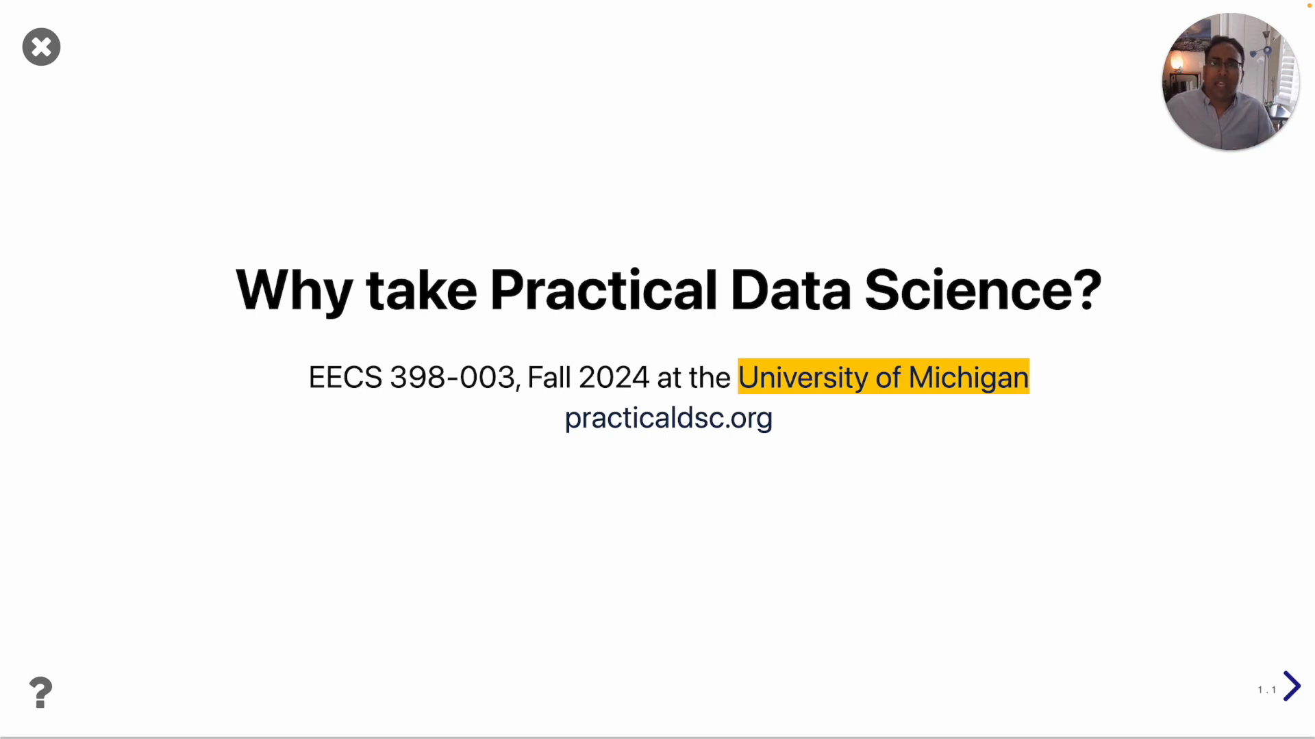
Advance the slideshow to slide 2 with the loans.head() five-row preview
{"action": "left_click", "coordinate": [1292, 686]}
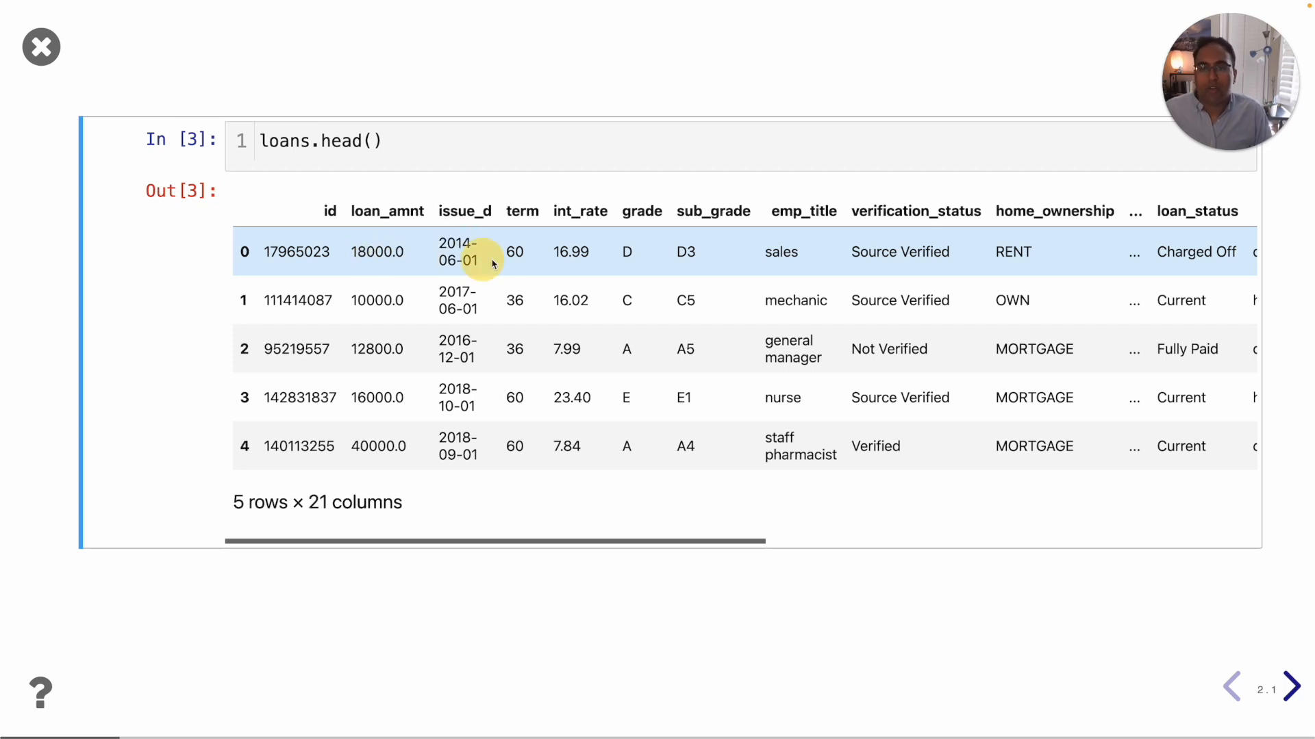
{"action": "mouse_move", "coordinate": [574, 252]}
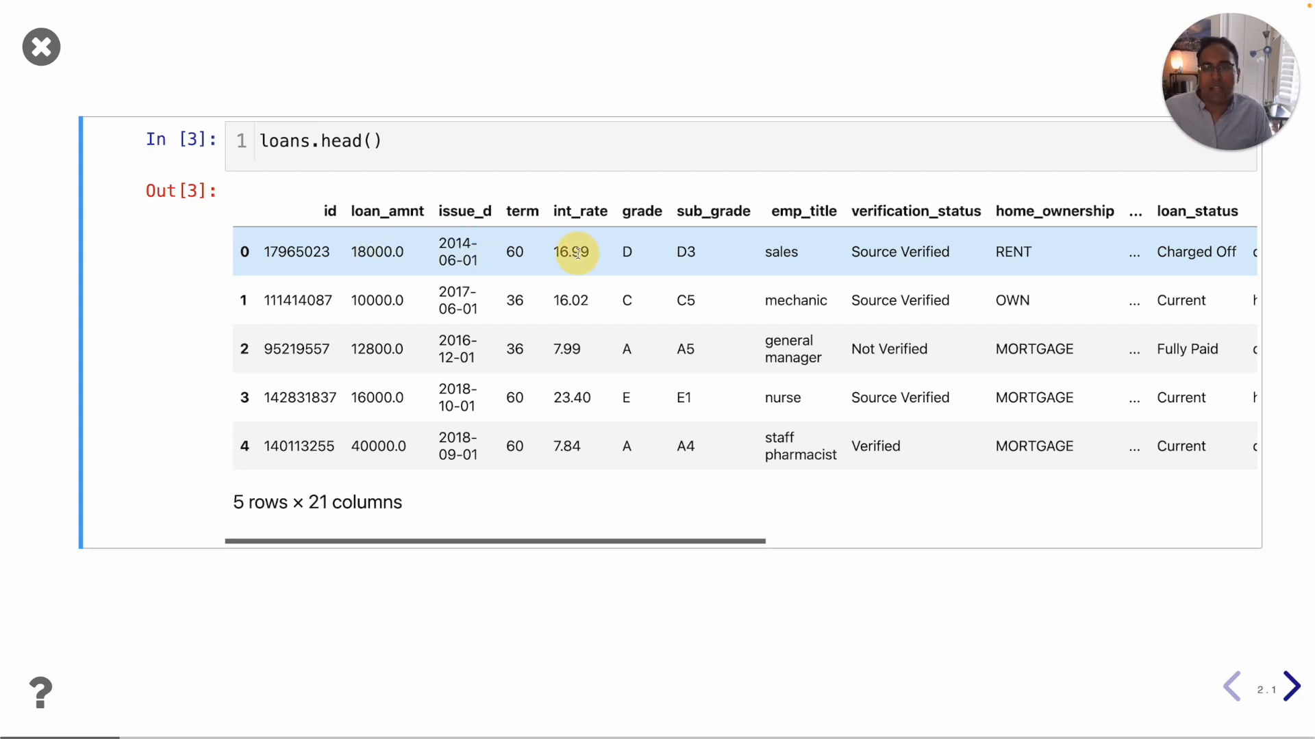
{"action": "scroll", "scroll_direction": "right", "scroll_amount": 3}
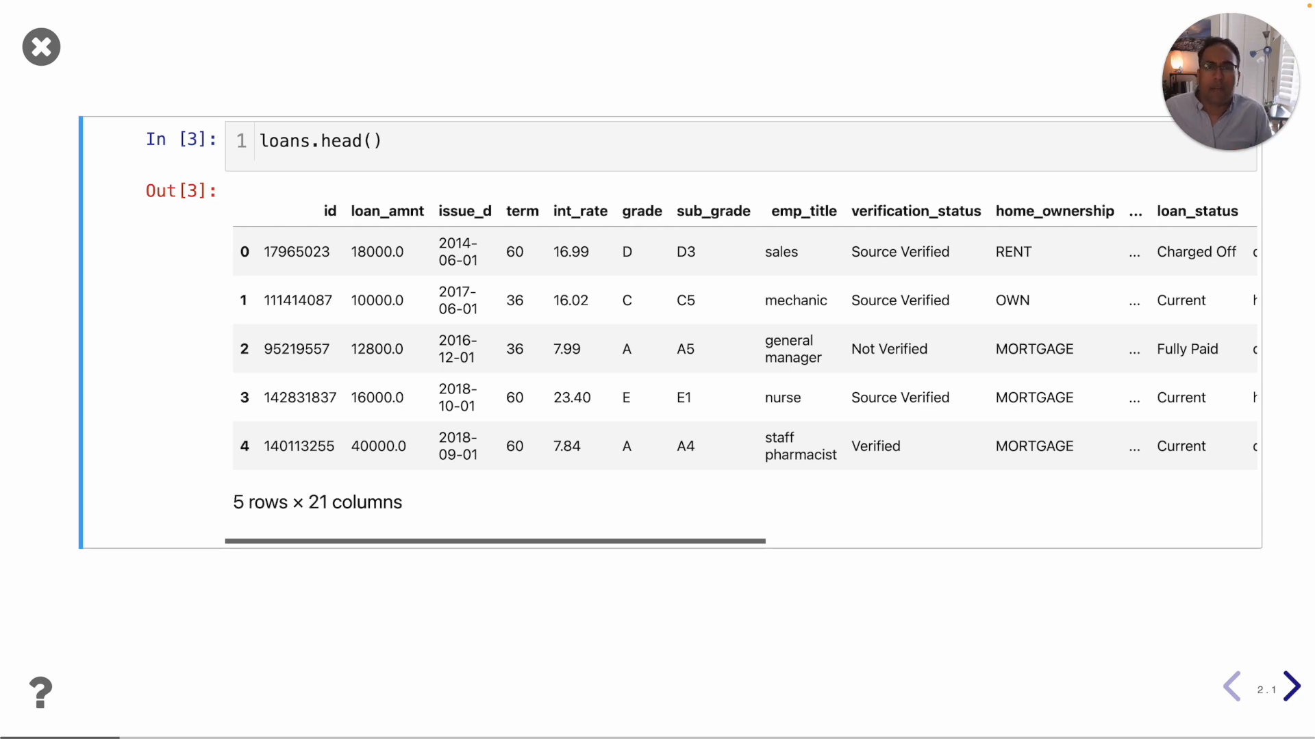
Go to slide 3 with the interest rate vs. credit score box plot
{"action": "left_click", "coordinate": [1291, 686]}
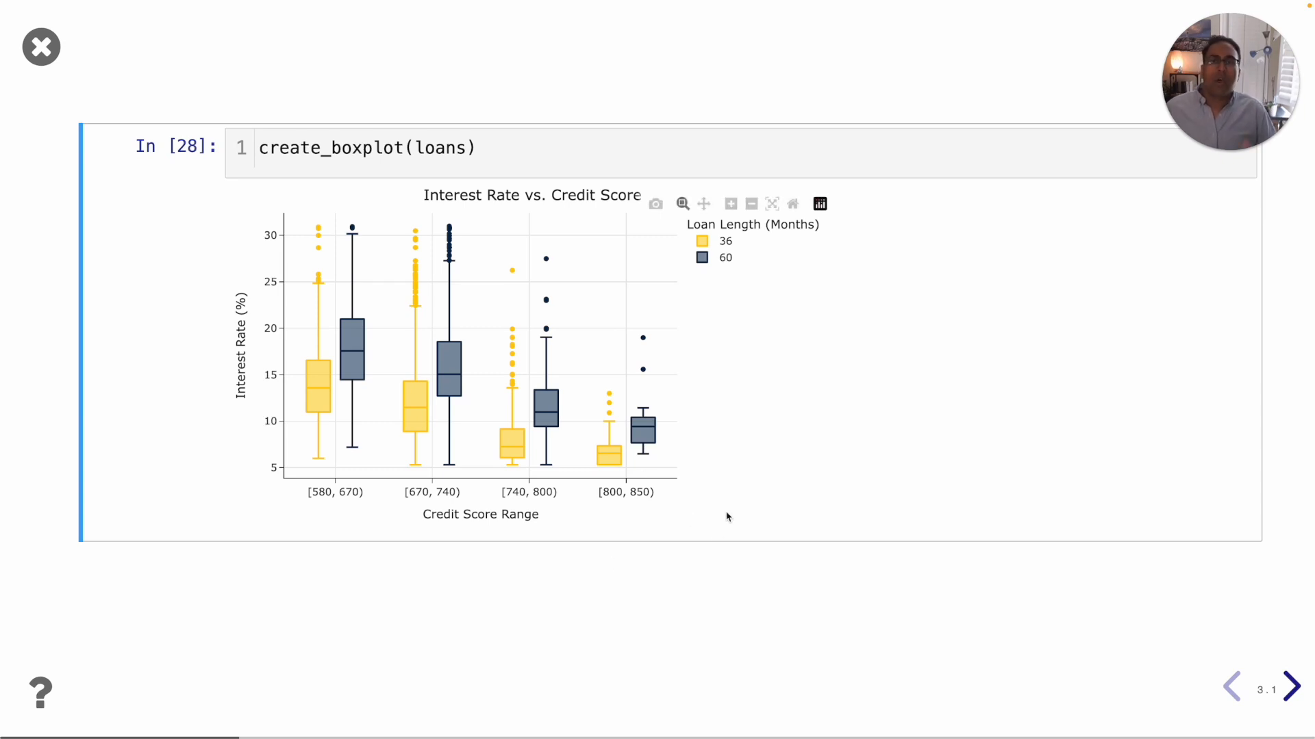
{"action": "mouse_move", "coordinate": [634, 496]}
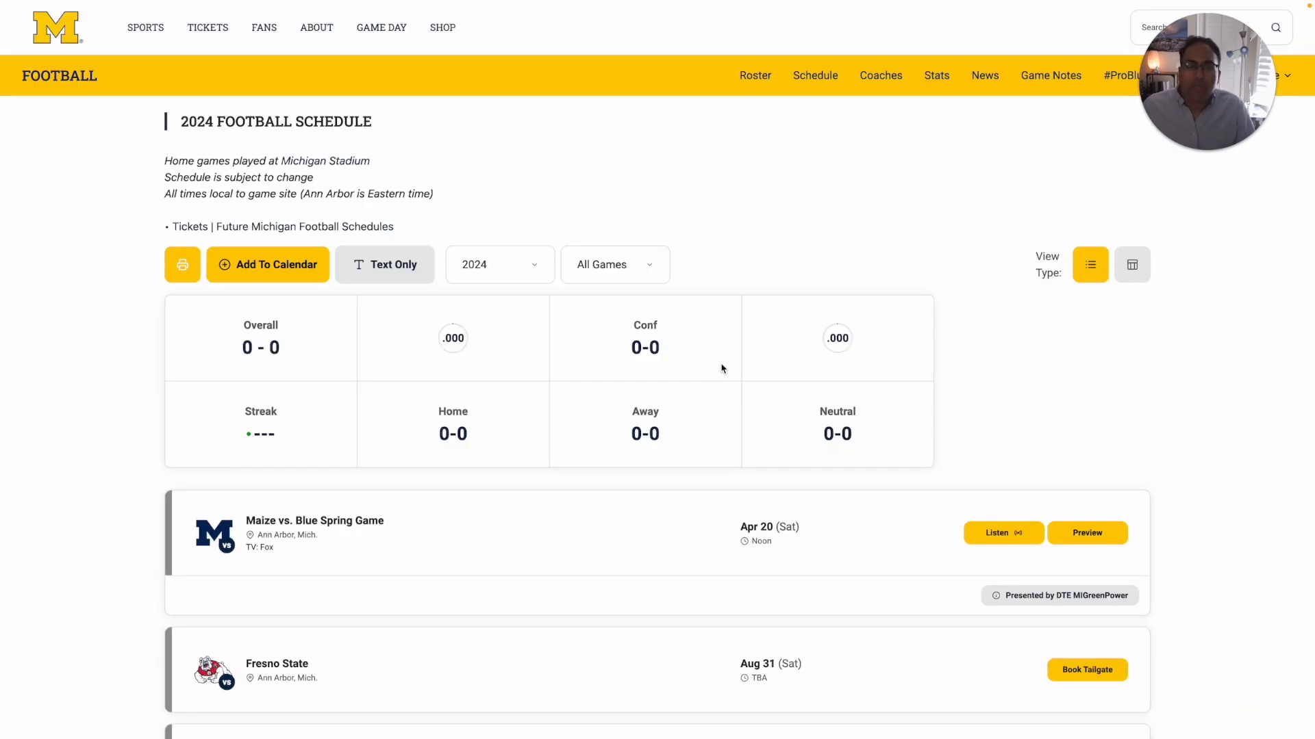
Scroll down the mgoblue.com 2024 football schedule through its games
{"action": "scroll", "scroll_direction": "down", "scroll_amount": 3}
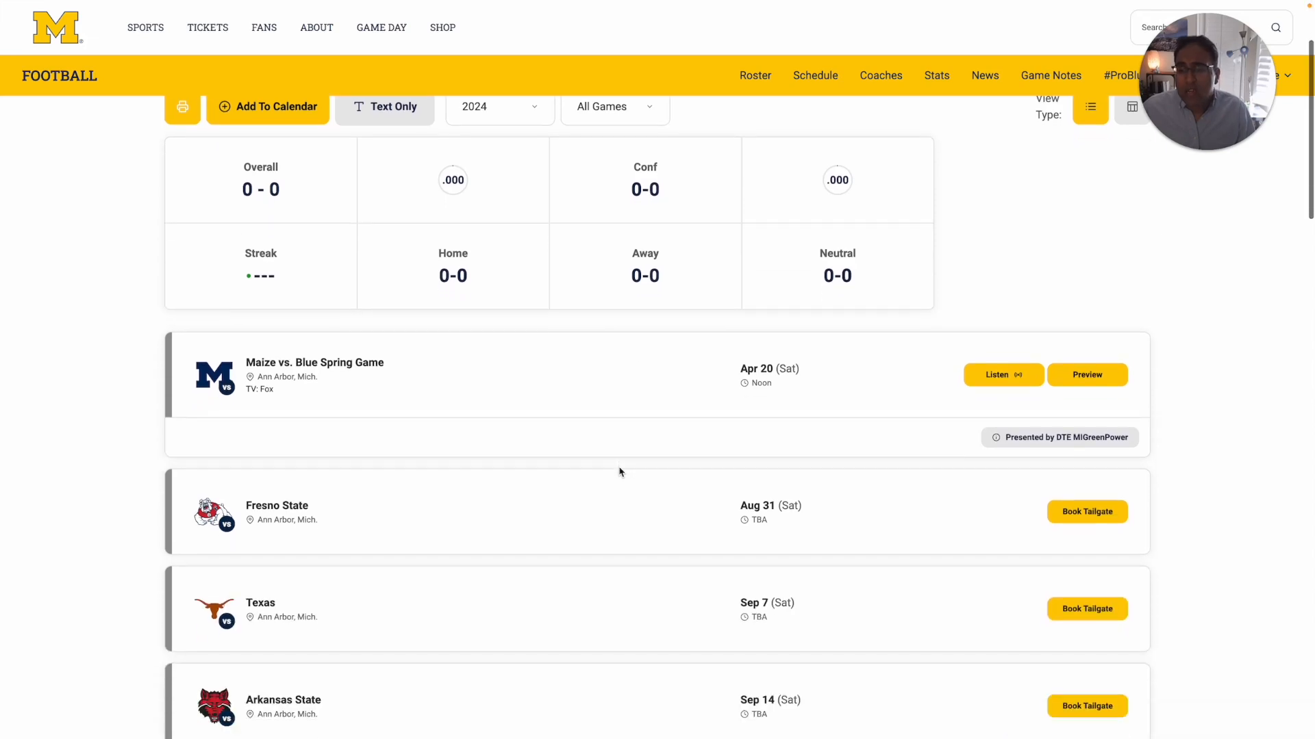
{"action": "scroll", "scroll_direction": "down", "scroll_amount": 3}
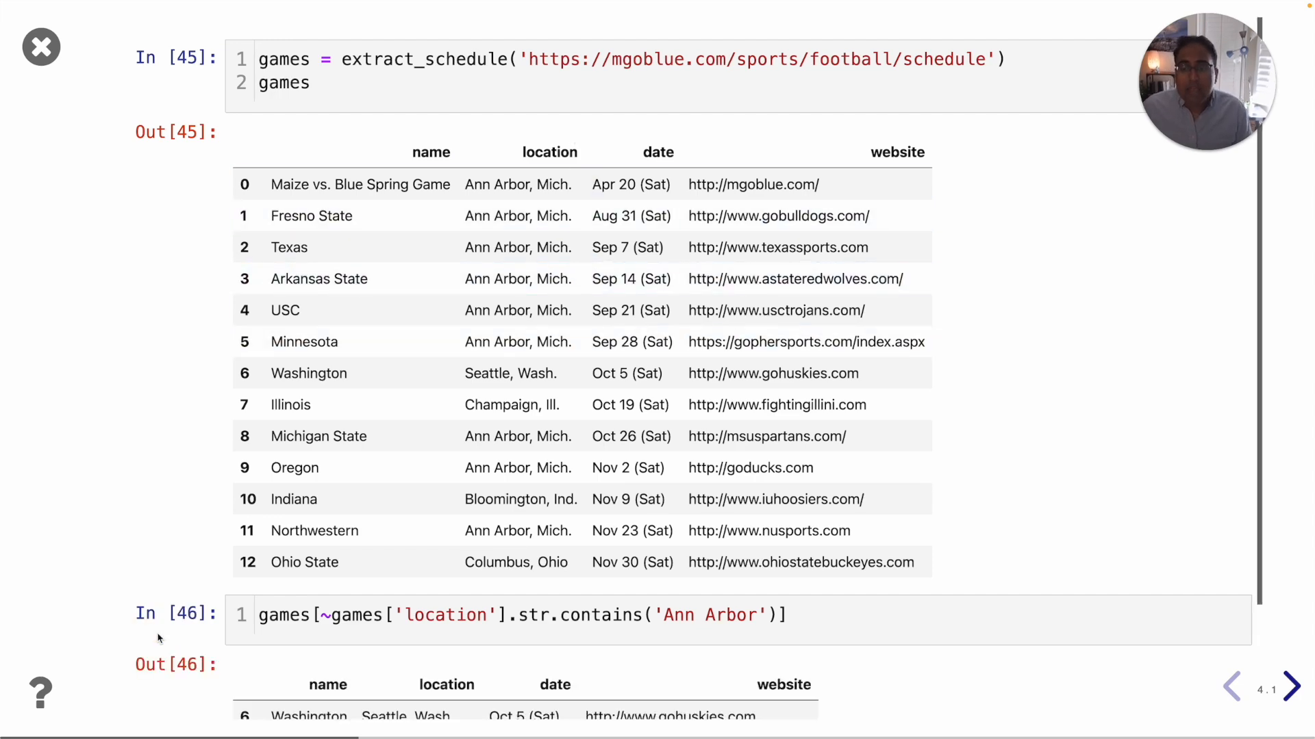
Scroll through slide 4's extract_schedule games table in the slideshow
{"action": "scroll", "scroll_direction": "down", "scroll_amount": 3}
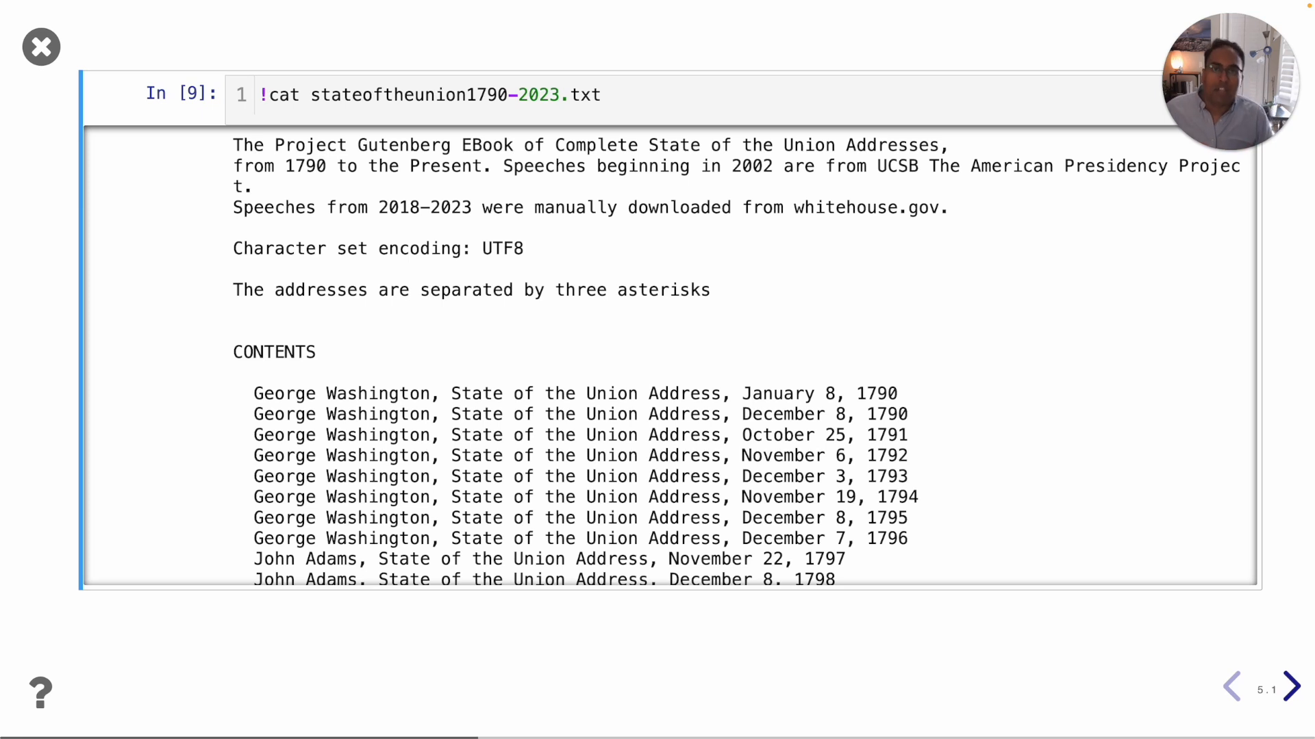
Scroll through the stateoftheunion1790-2023.txt contents on slide 5
{"action": "scroll", "scroll_direction": "down", "scroll_amount": 3}
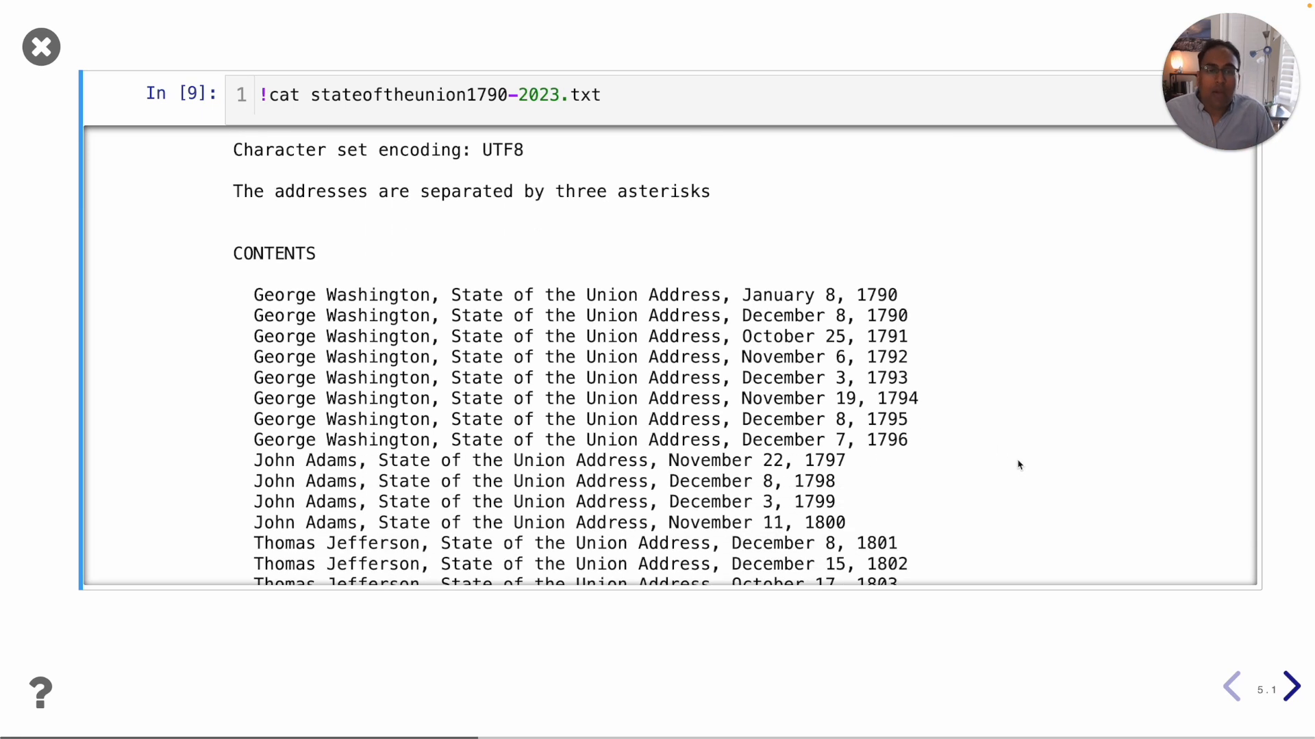
{"action": "scroll", "scroll_direction": "down", "scroll_amount": 3}
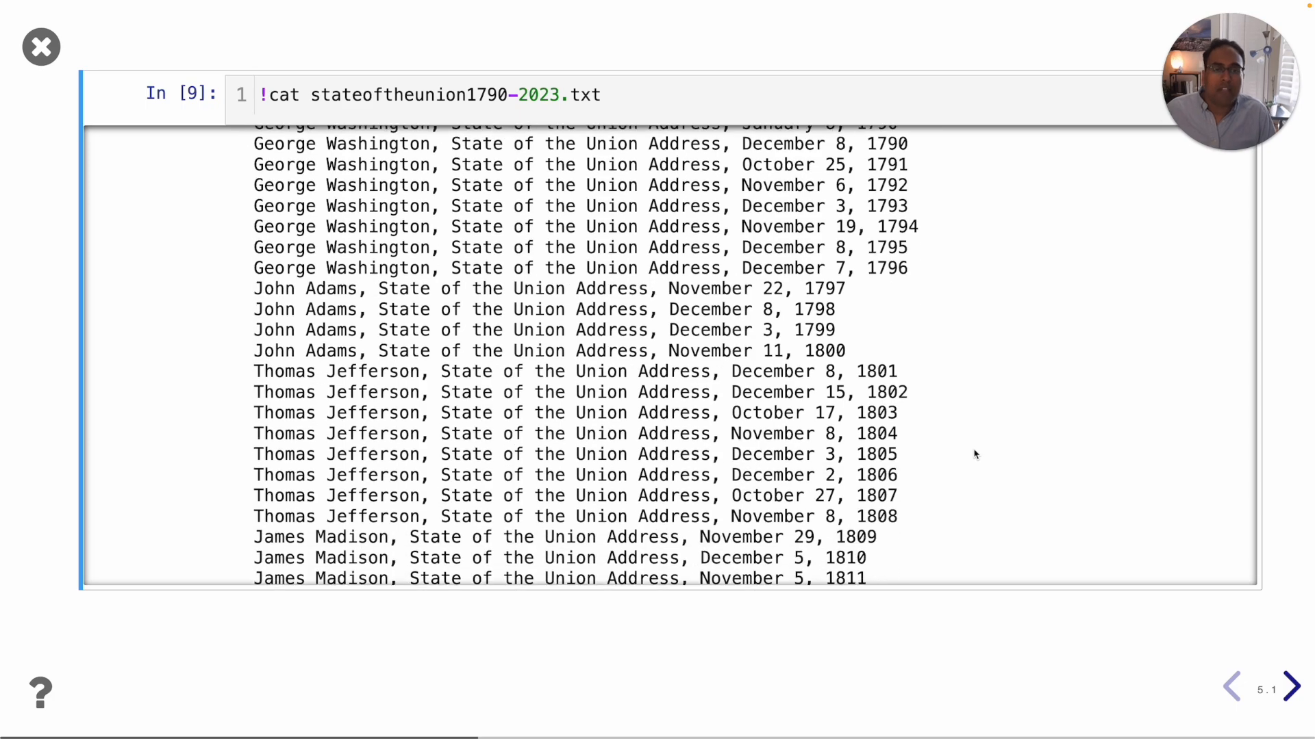
{"action": "scroll", "scroll_direction": "down", "scroll_amount": 3}
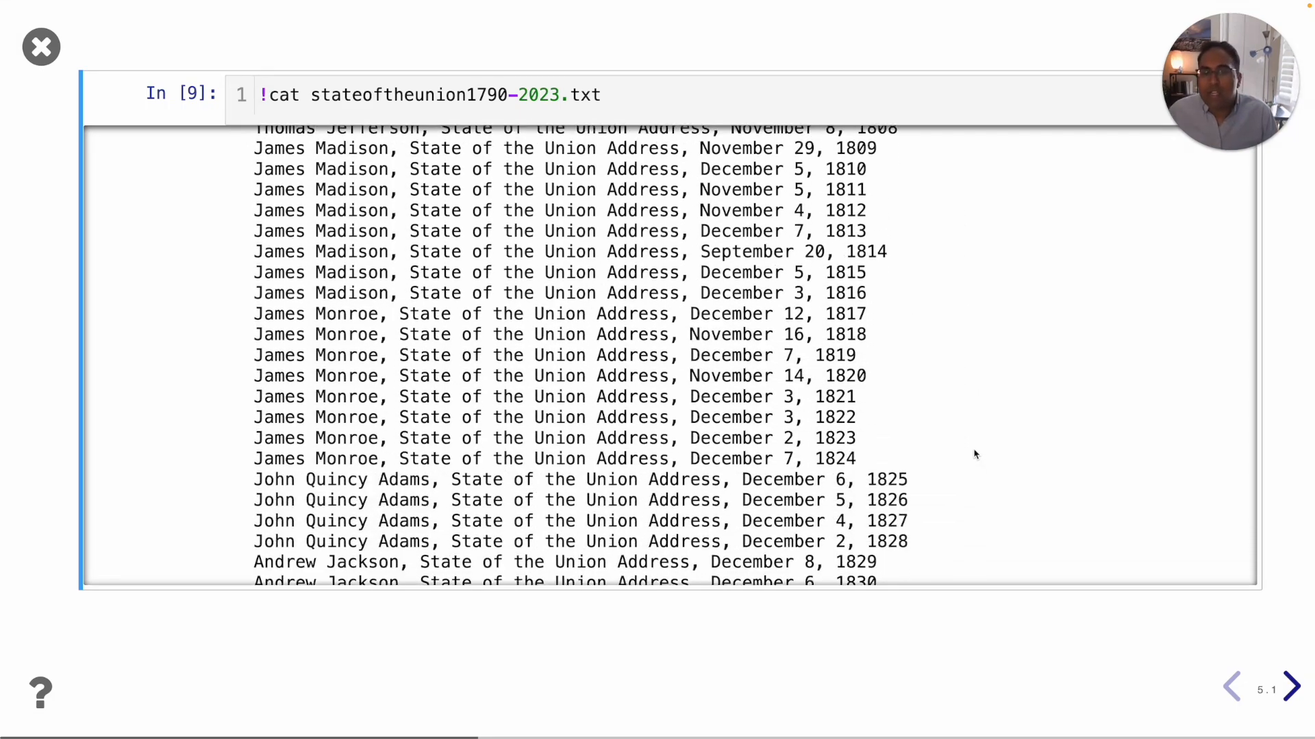
{"action": "scroll", "scroll_direction": "down", "scroll_amount": 3}
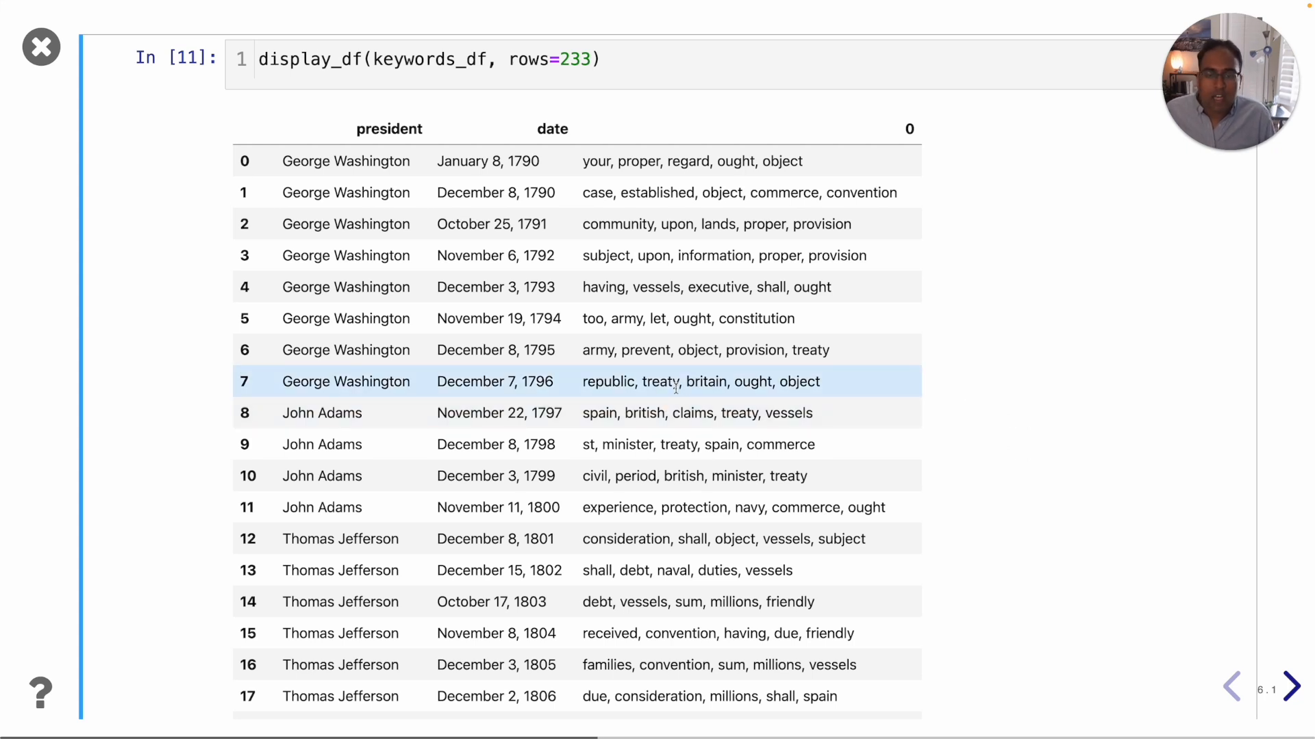
Double-click two keyword cells and scroll the display_df(keywords_df) table on slide 6
{"action": "double_click", "coordinate": [705, 381]}
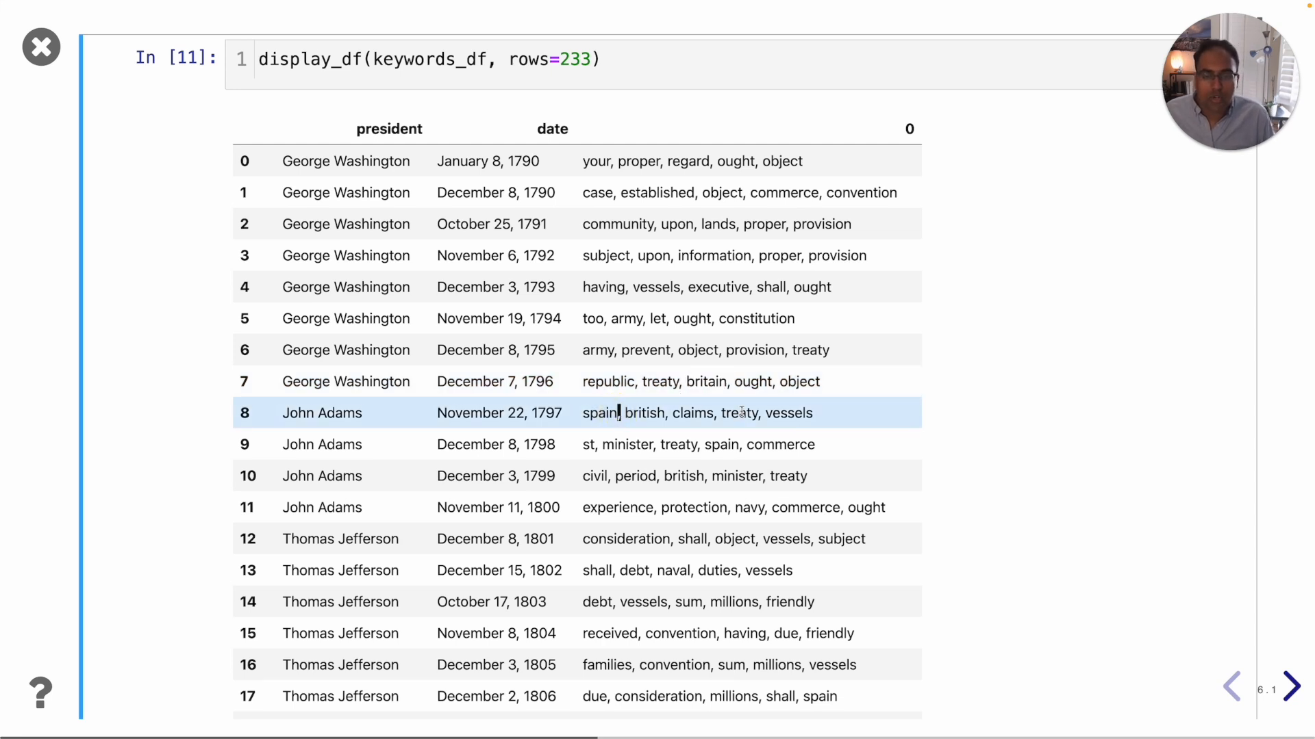
{"action": "double_click", "coordinate": [684, 475]}
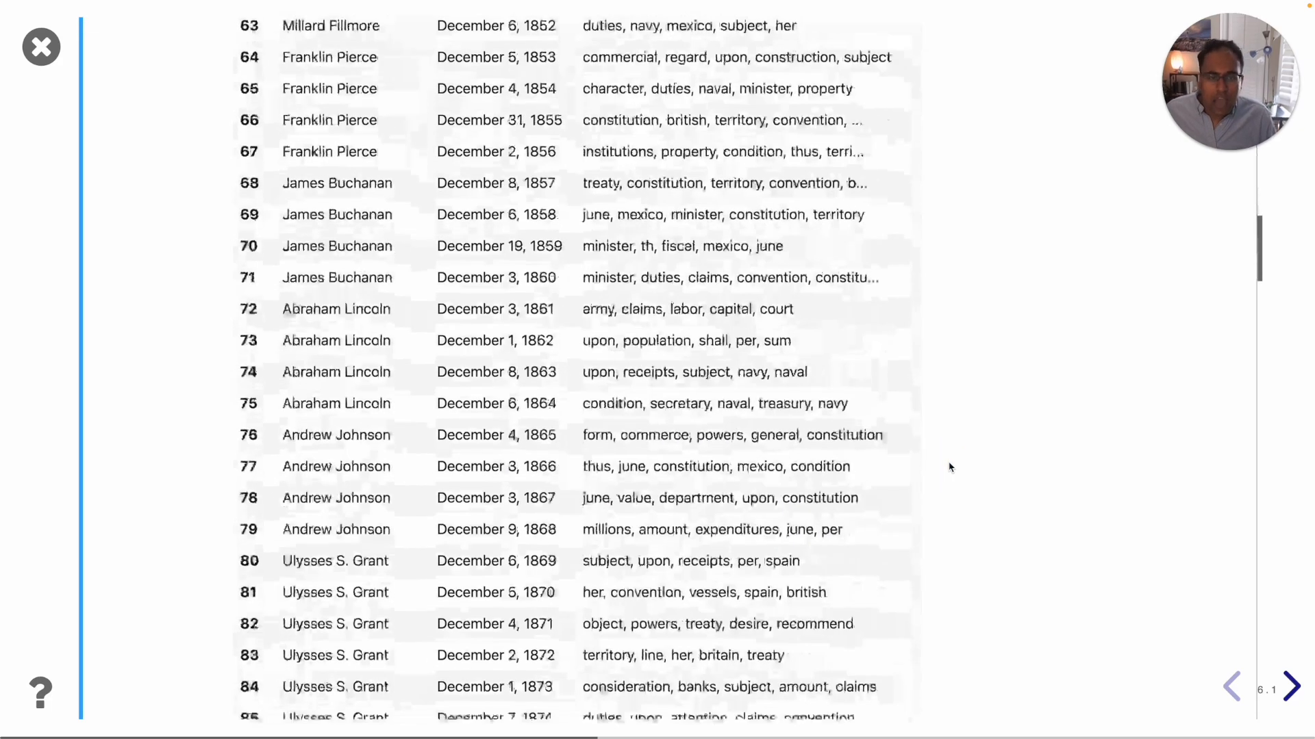
{"action": "scroll", "scroll_direction": "down", "scroll_amount": 3}
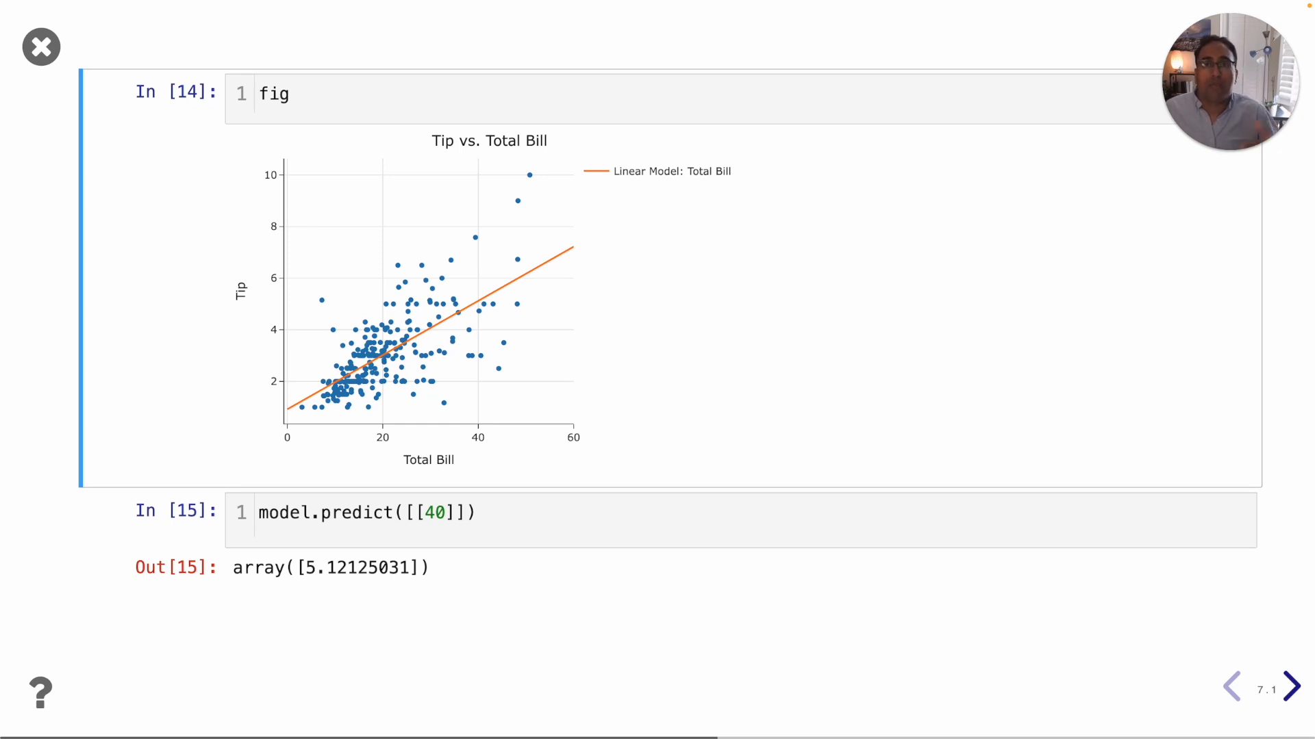
{"action": "mouse_move", "coordinate": [599, 277]}
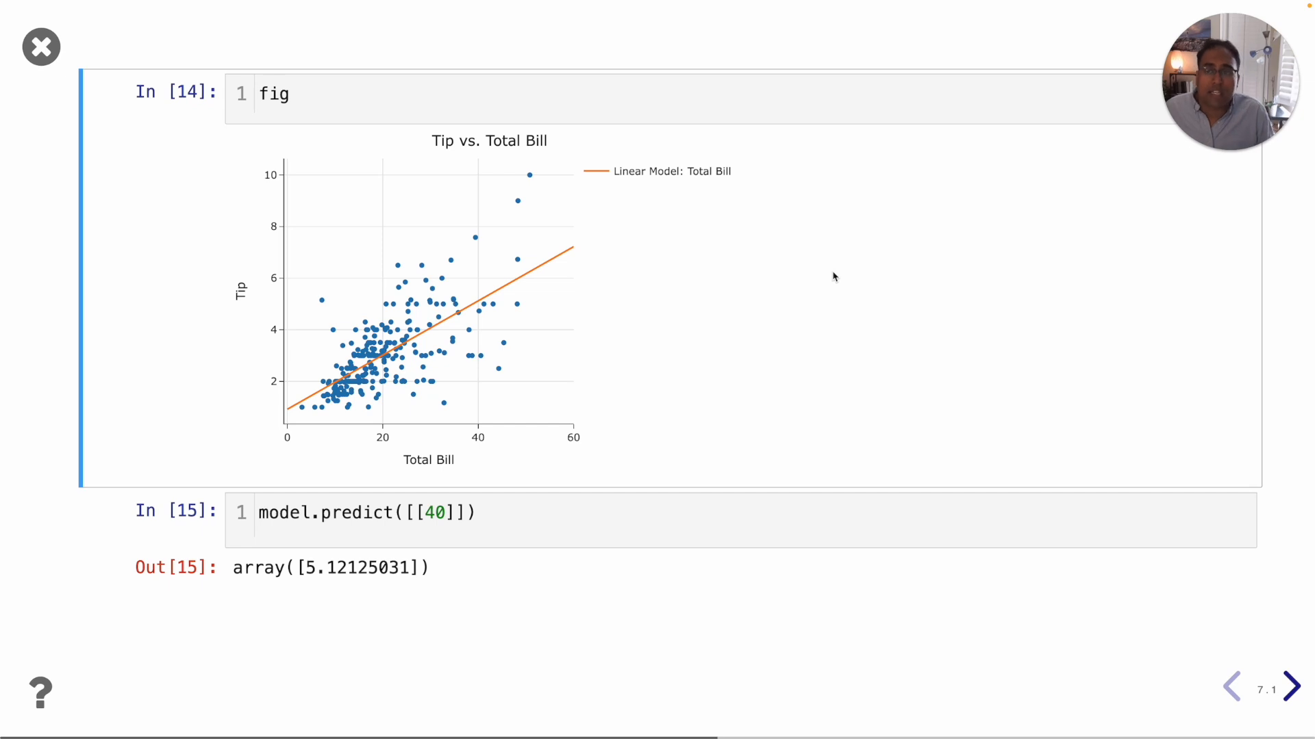
{"action": "mouse_move", "coordinate": [736, 228]}
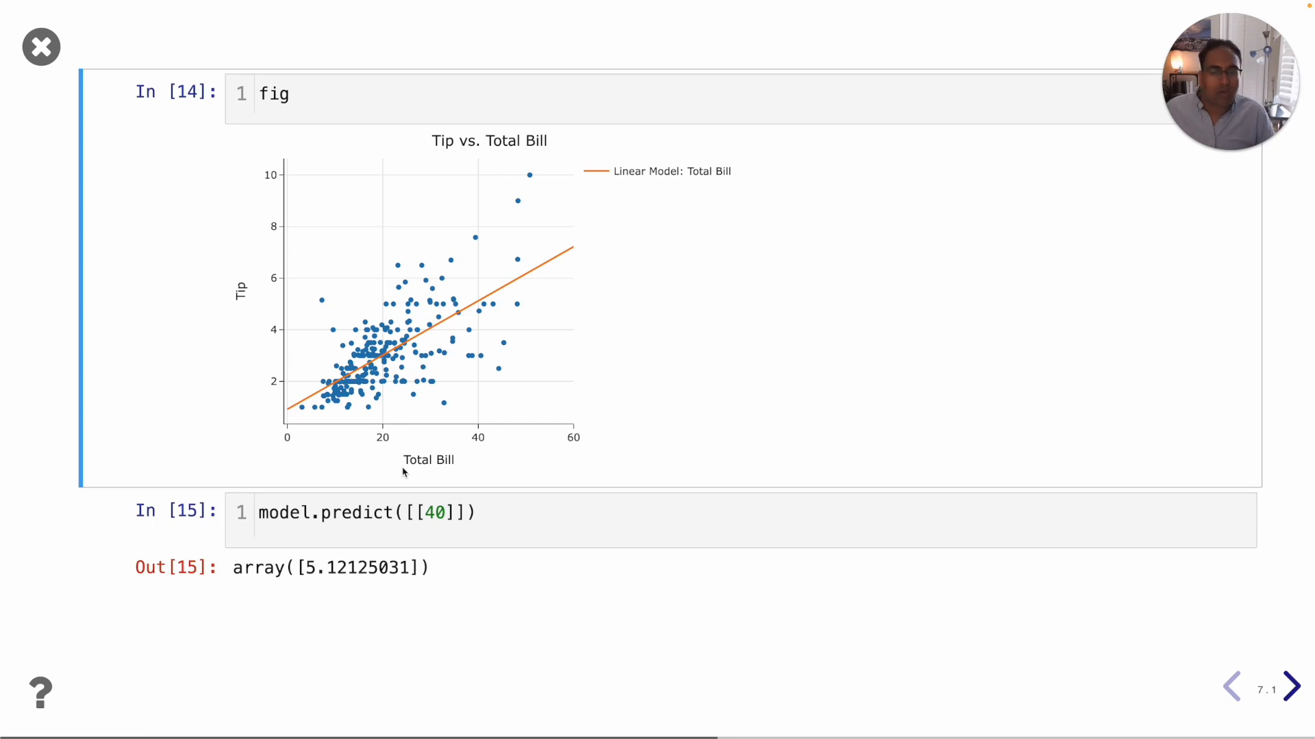
{"action": "mouse_move", "coordinate": [695, 395]}
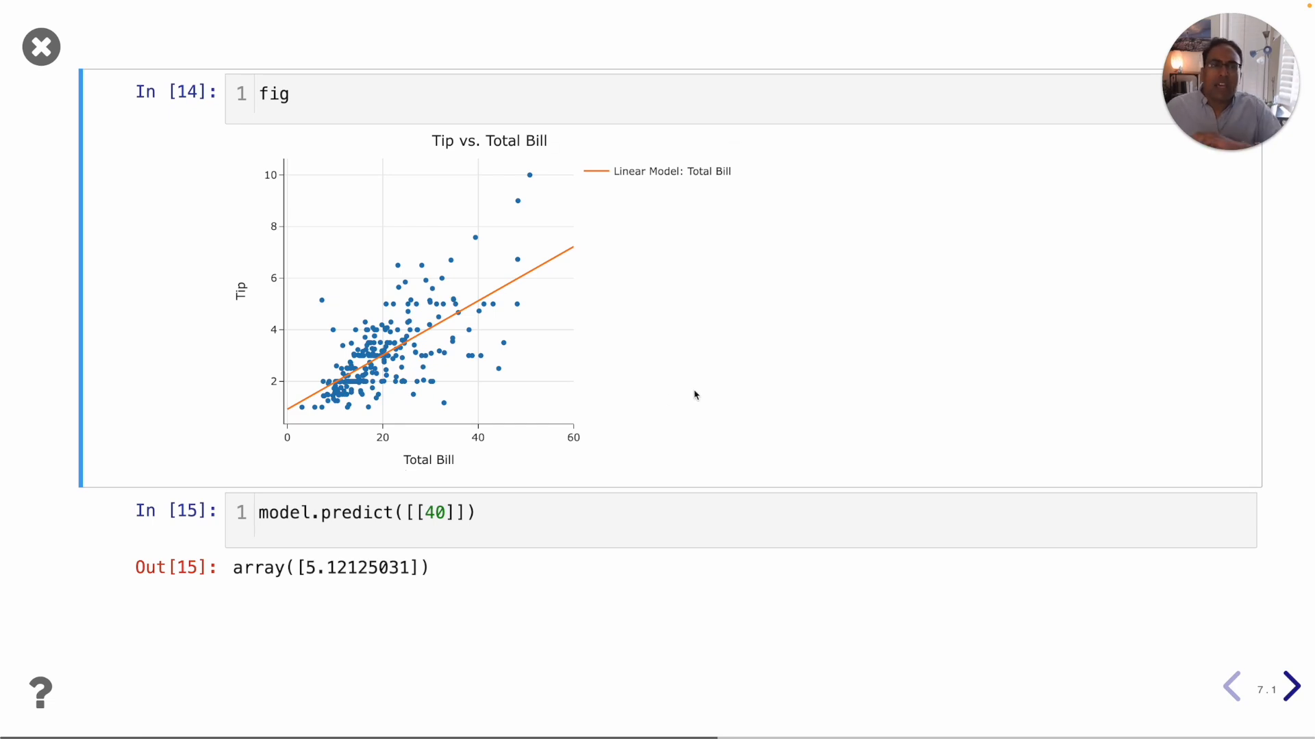
{"action": "mouse_move", "coordinate": [606, 258]}
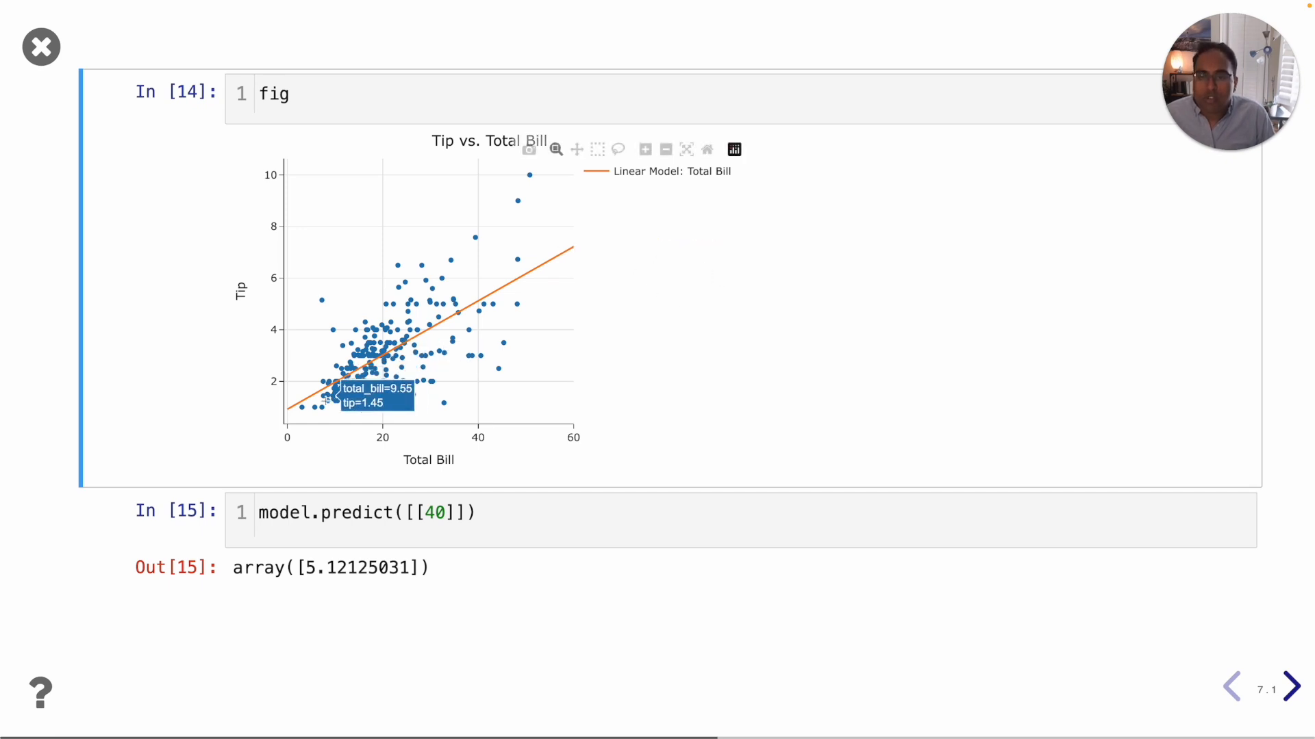
{"action": "mouse_move", "coordinate": [810, 283]}
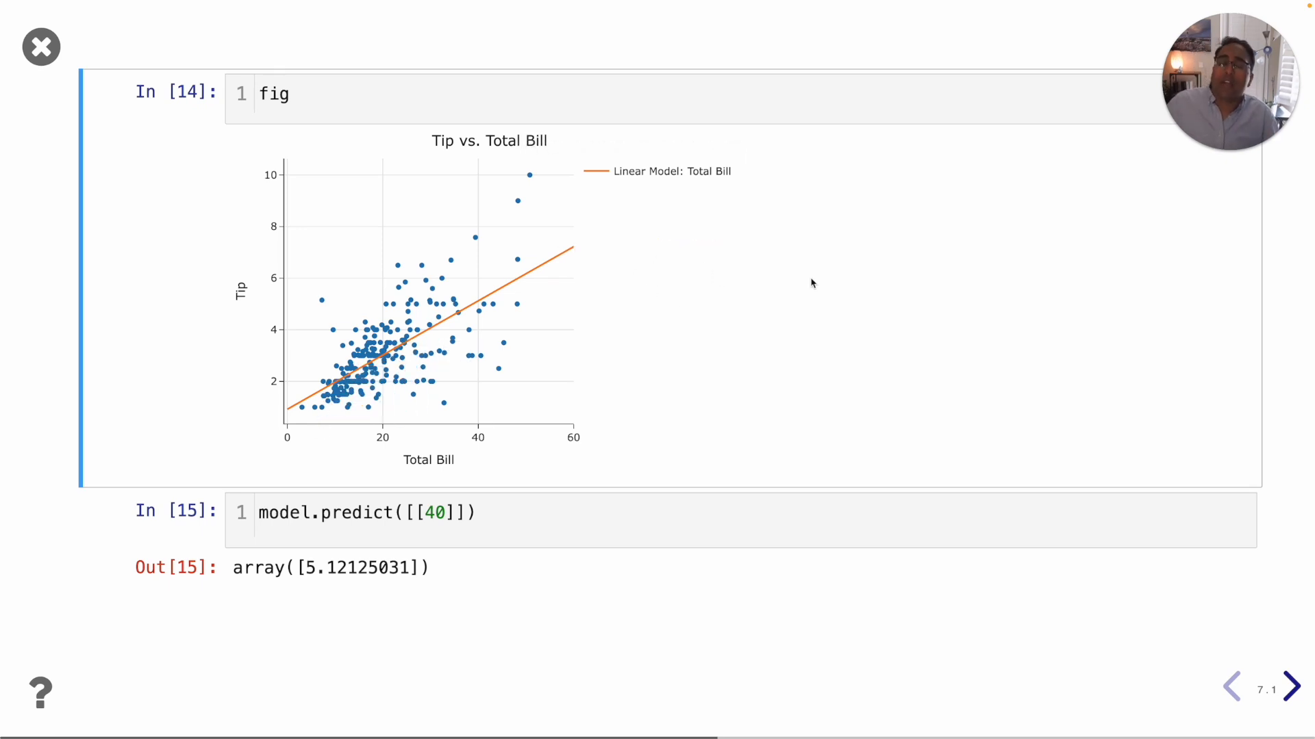
Advance past the Tip vs. Total Bill plot with its 5.12 prediction
{"action": "left_click", "coordinate": [1290, 687]}
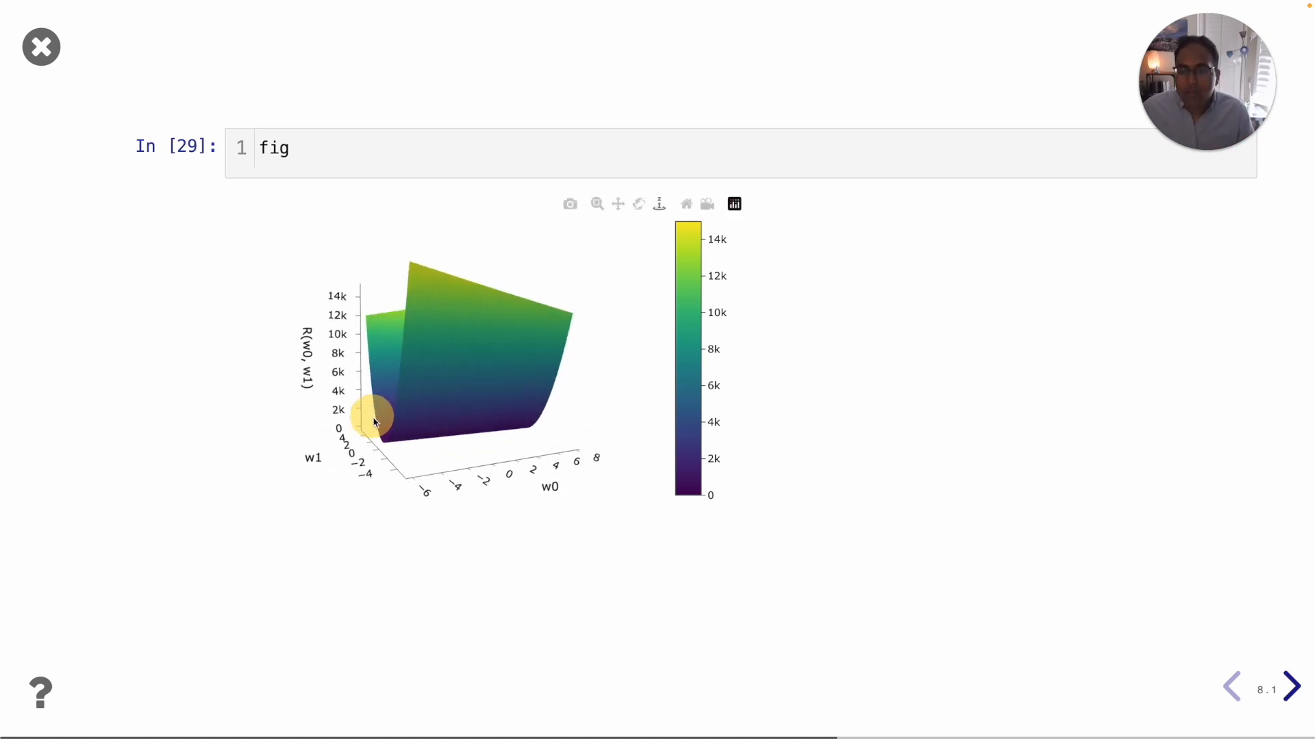
Rotate the R(w0, w1) 3D surface into its valley, face-on, then angled
{"action": "left_click_drag", "start_coordinate": [375, 420], "coordinate": [419, 461]}
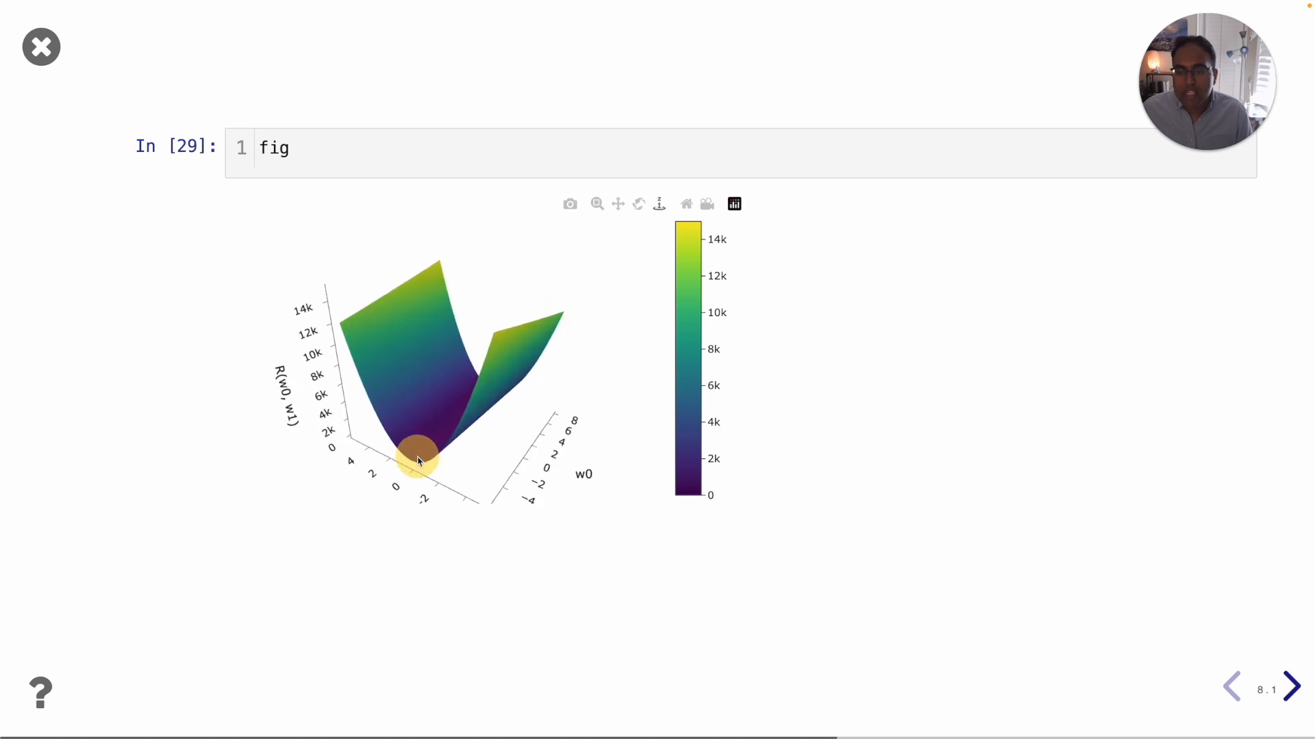
{"action": "left_click_drag", "start_coordinate": [419, 460], "coordinate": [415, 449]}
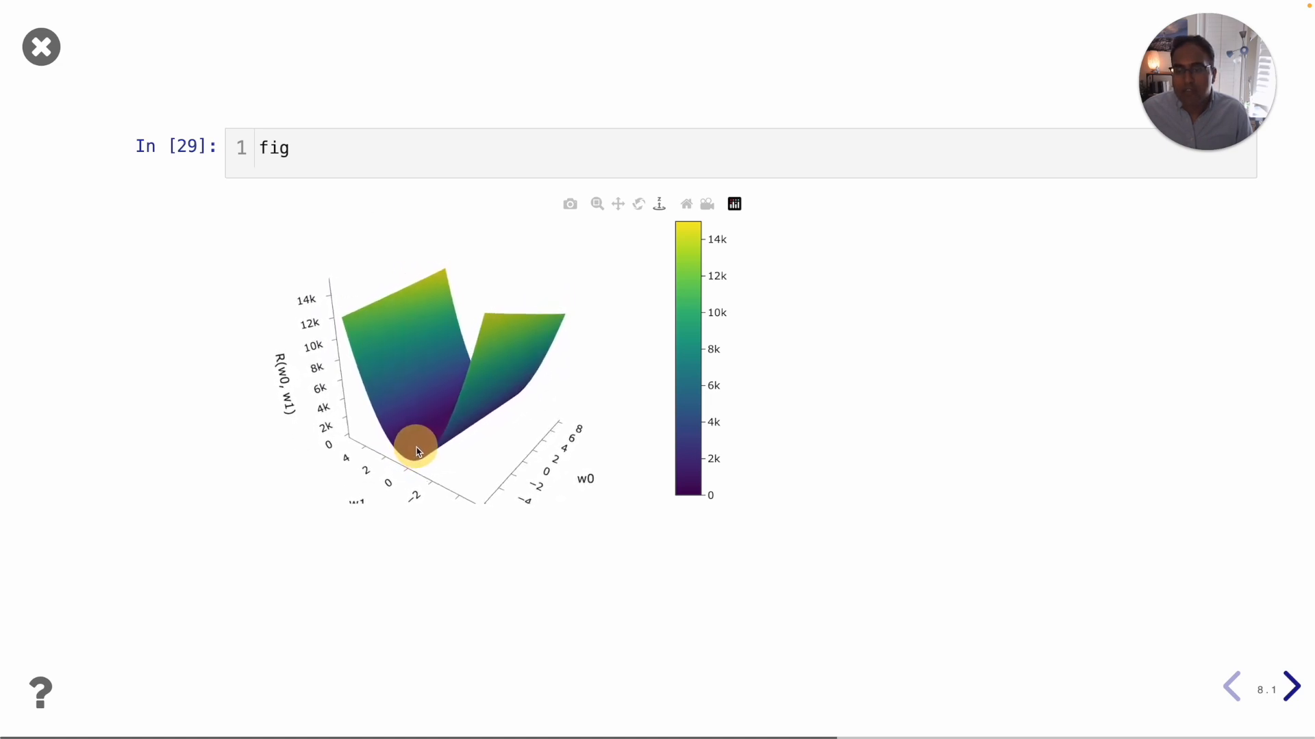
{"action": "left_click_drag", "start_coordinate": [419, 444], "coordinate": [512, 411]}
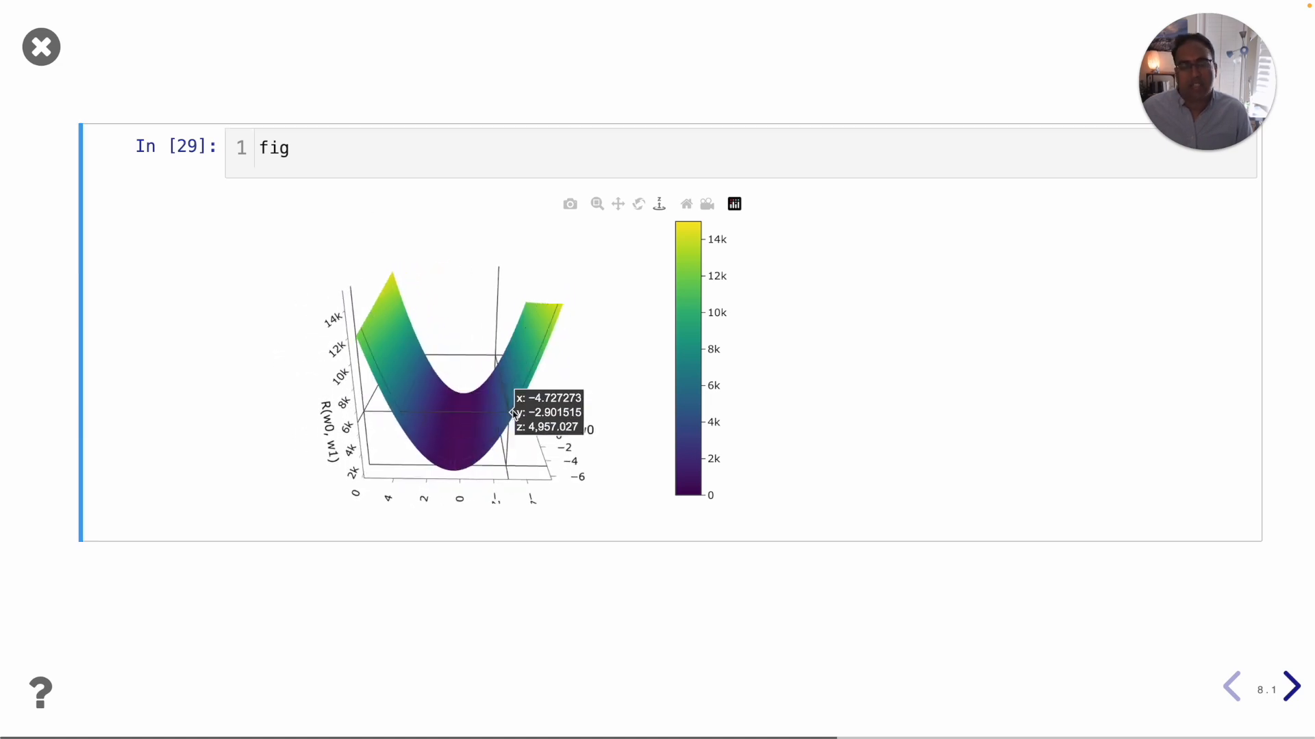
{"action": "left_click_drag", "start_coordinate": [503, 410], "coordinate": [474, 394]}
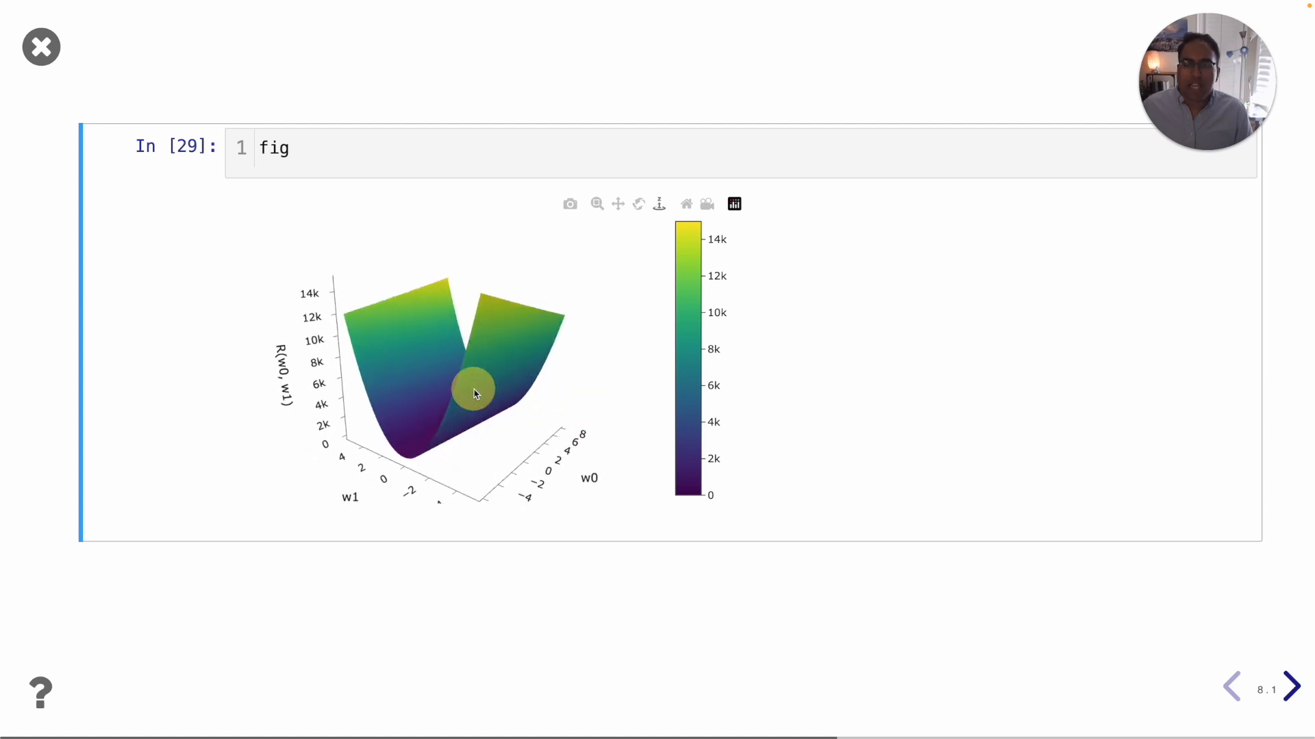
{"action": "mouse_move", "coordinate": [905, 355]}
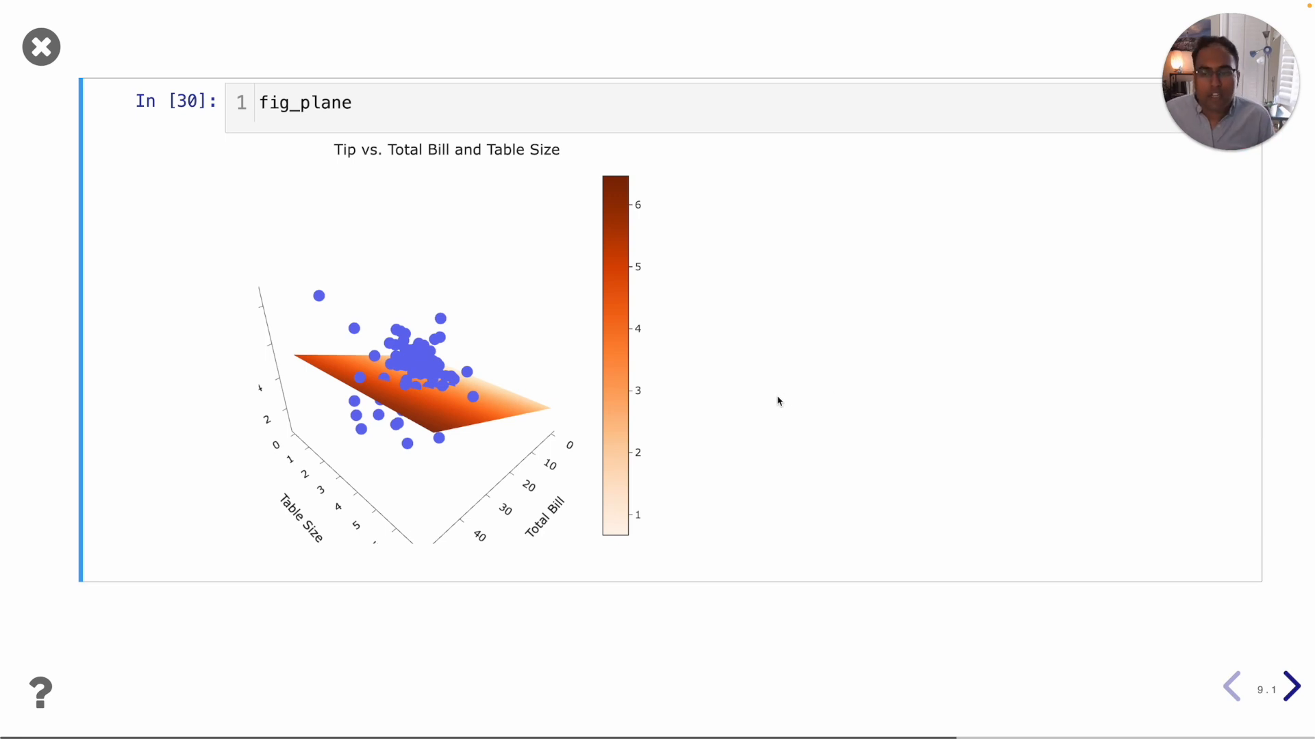
{"action": "mouse_move", "coordinate": [545, 470]}
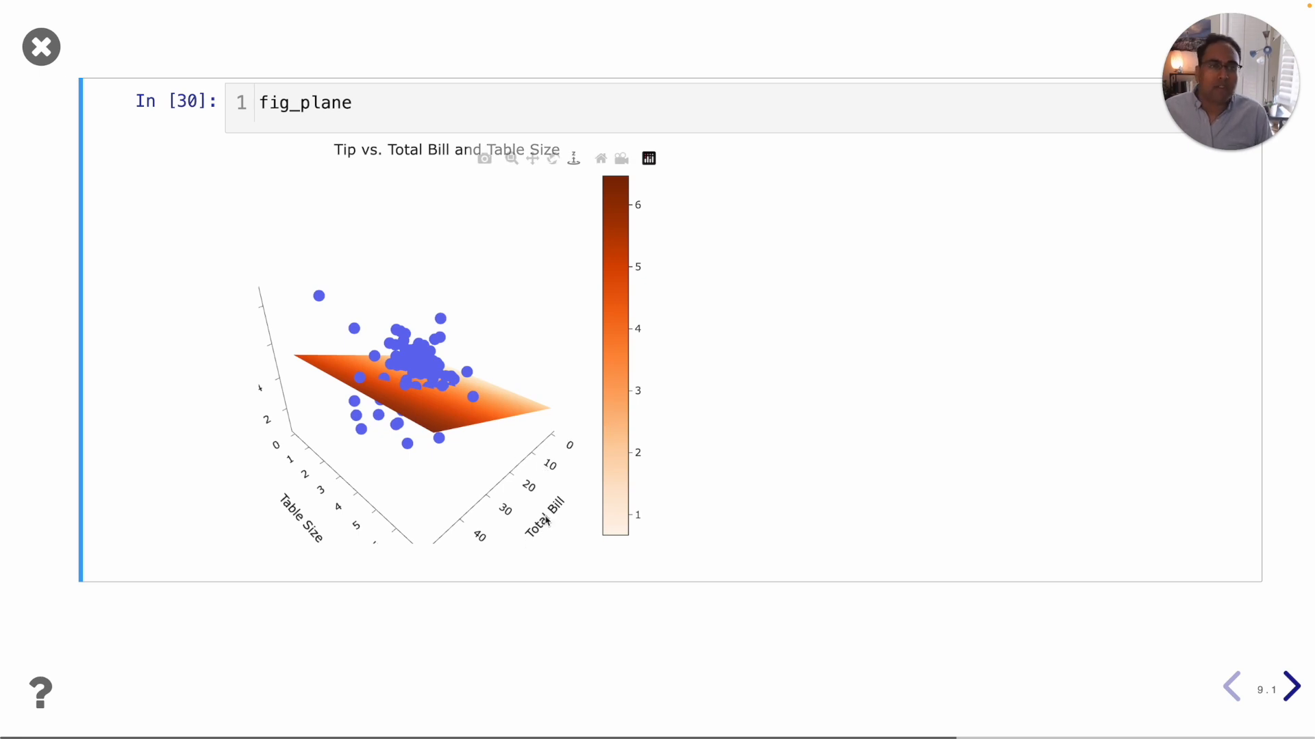
{"action": "mouse_move", "coordinate": [543, 522]}
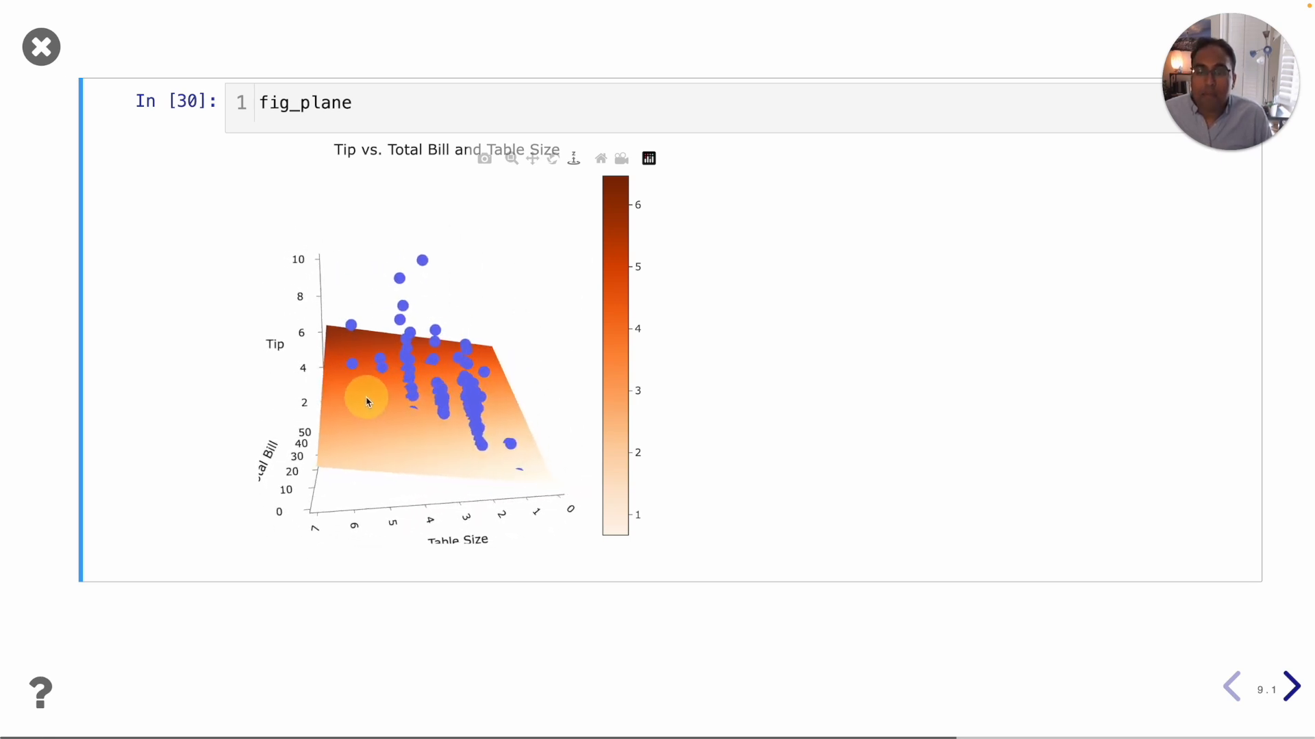
Orbit the tip vs. total bill and size 3D plot's fitted plane, then advance
{"action": "left_click_drag", "start_coordinate": [369, 399], "coordinate": [499, 399]}
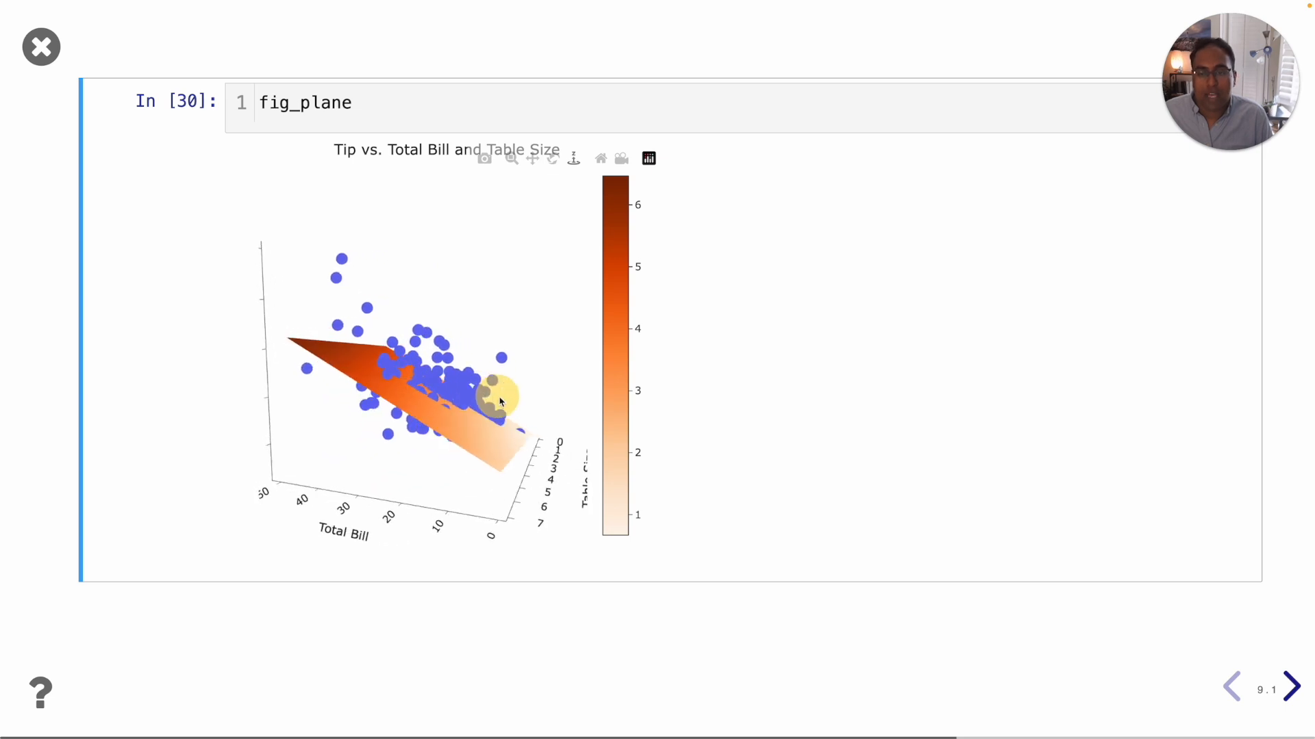
{"action": "left_click_drag", "start_coordinate": [504, 394], "coordinate": [403, 386]}
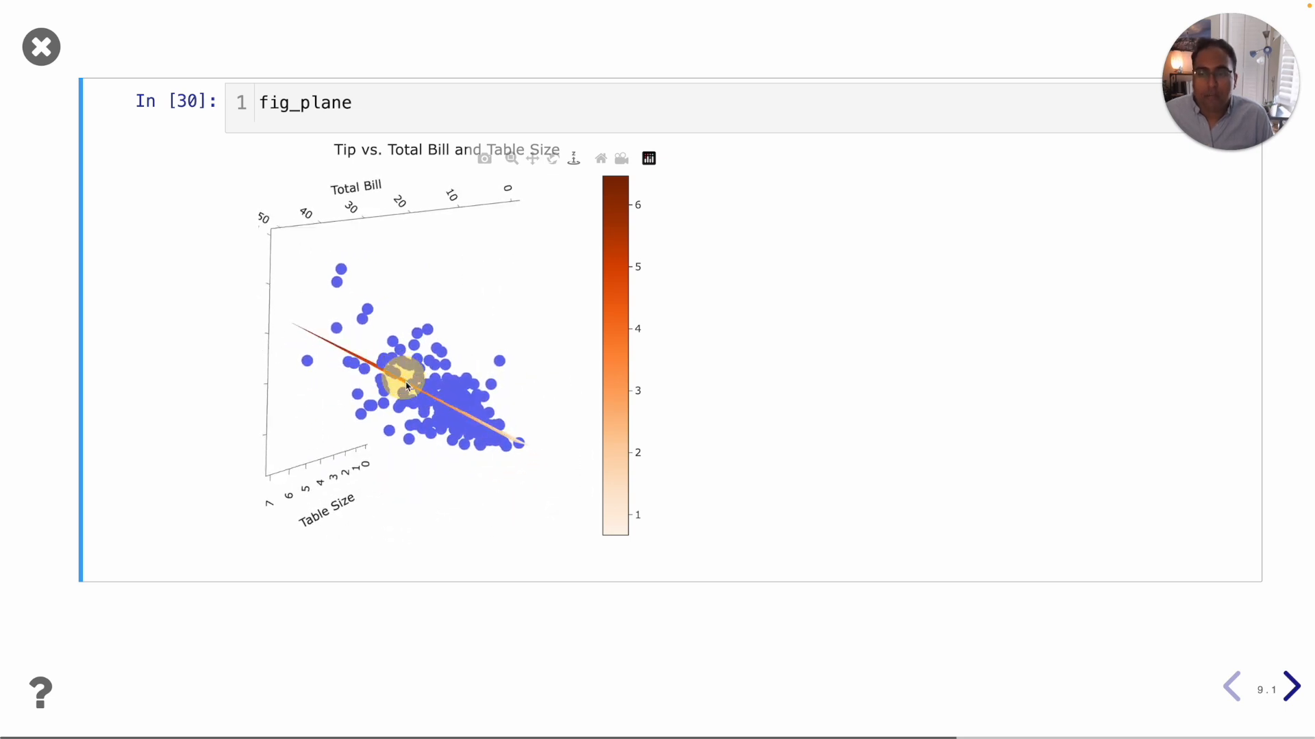
{"action": "left_click_drag", "start_coordinate": [407, 386], "coordinate": [516, 399]}
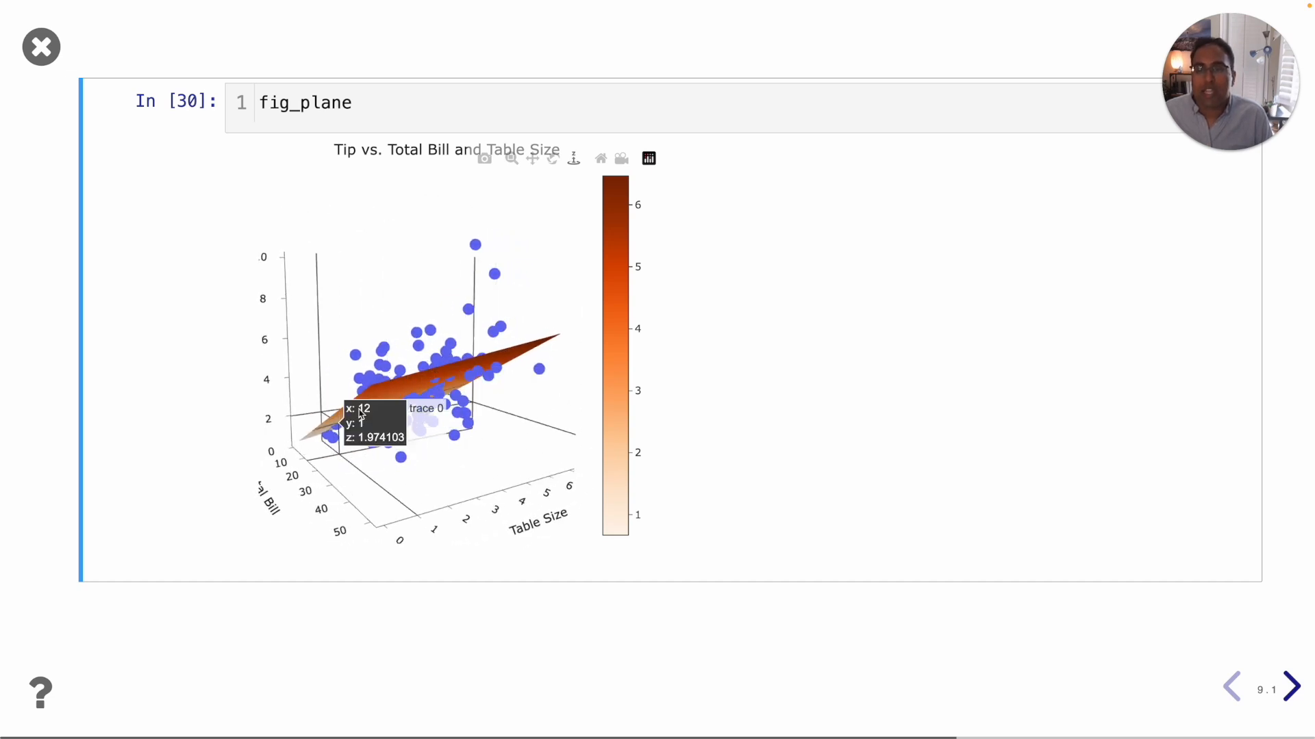
{"action": "mouse_move", "coordinate": [844, 350]}
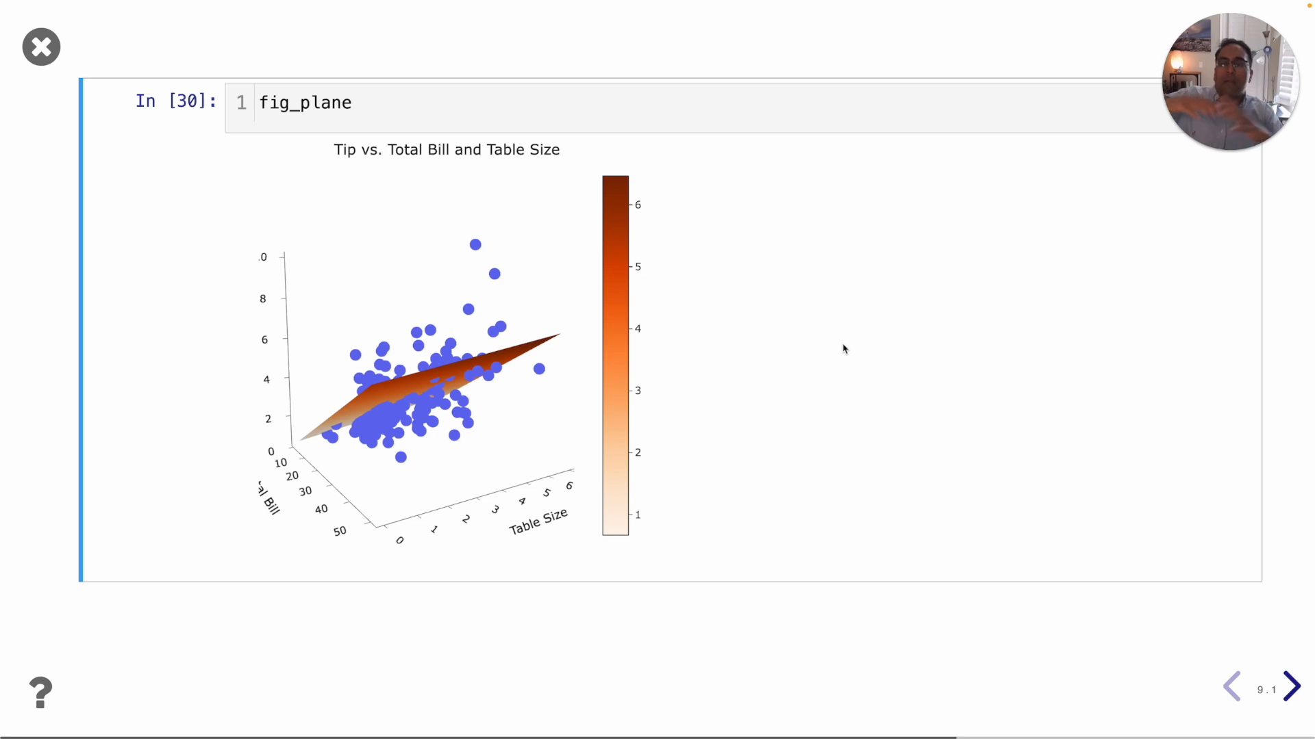
{"action": "left_click", "coordinate": [1292, 684]}
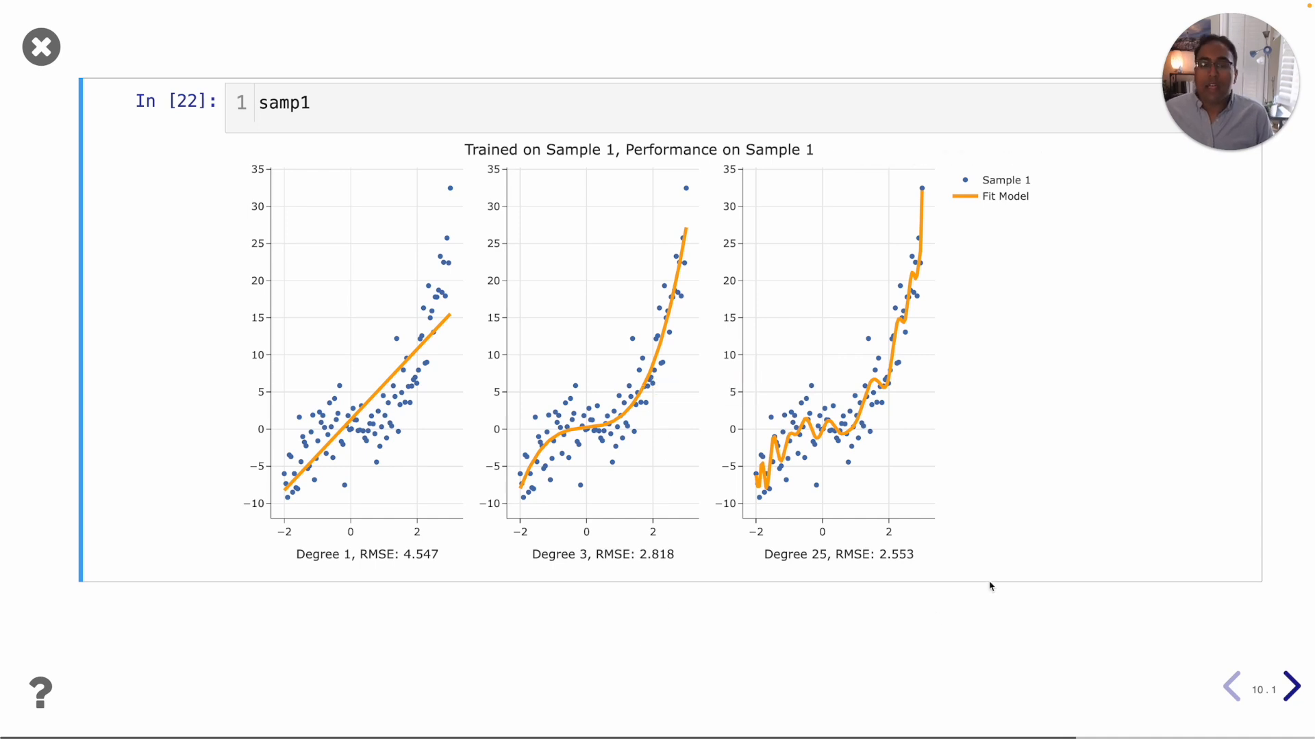
{"action": "mouse_move", "coordinate": [1104, 492]}
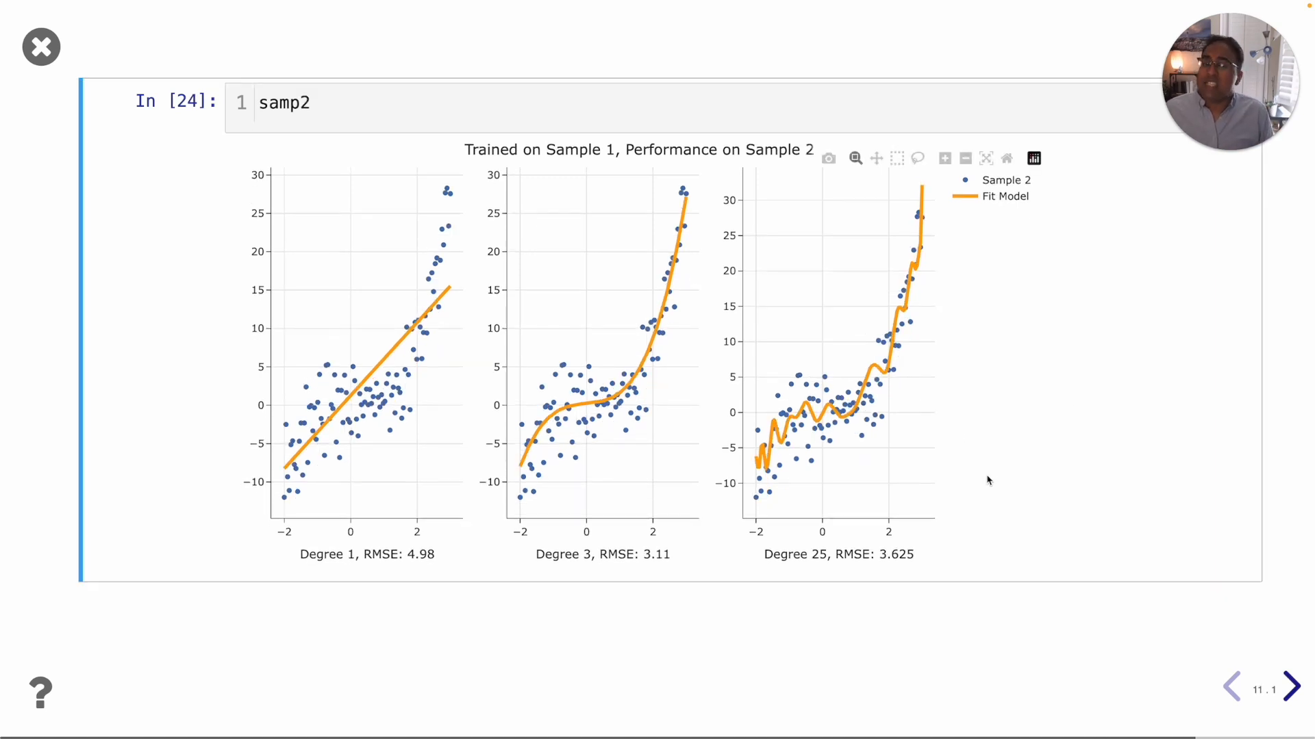
{"action": "mouse_move", "coordinate": [600, 568]}
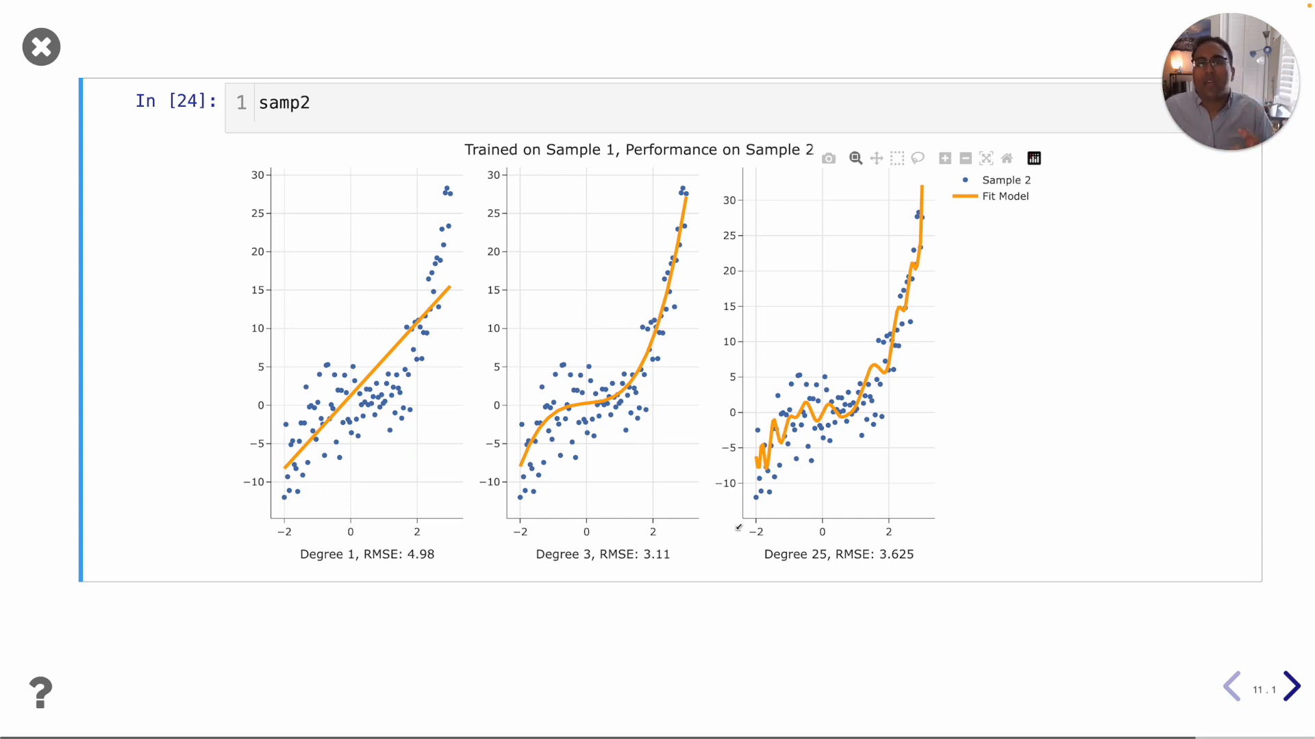
Advance from the Sample 2 fits slide to the Glucose/BMI decision tree slide
{"action": "left_click", "coordinate": [1290, 686]}
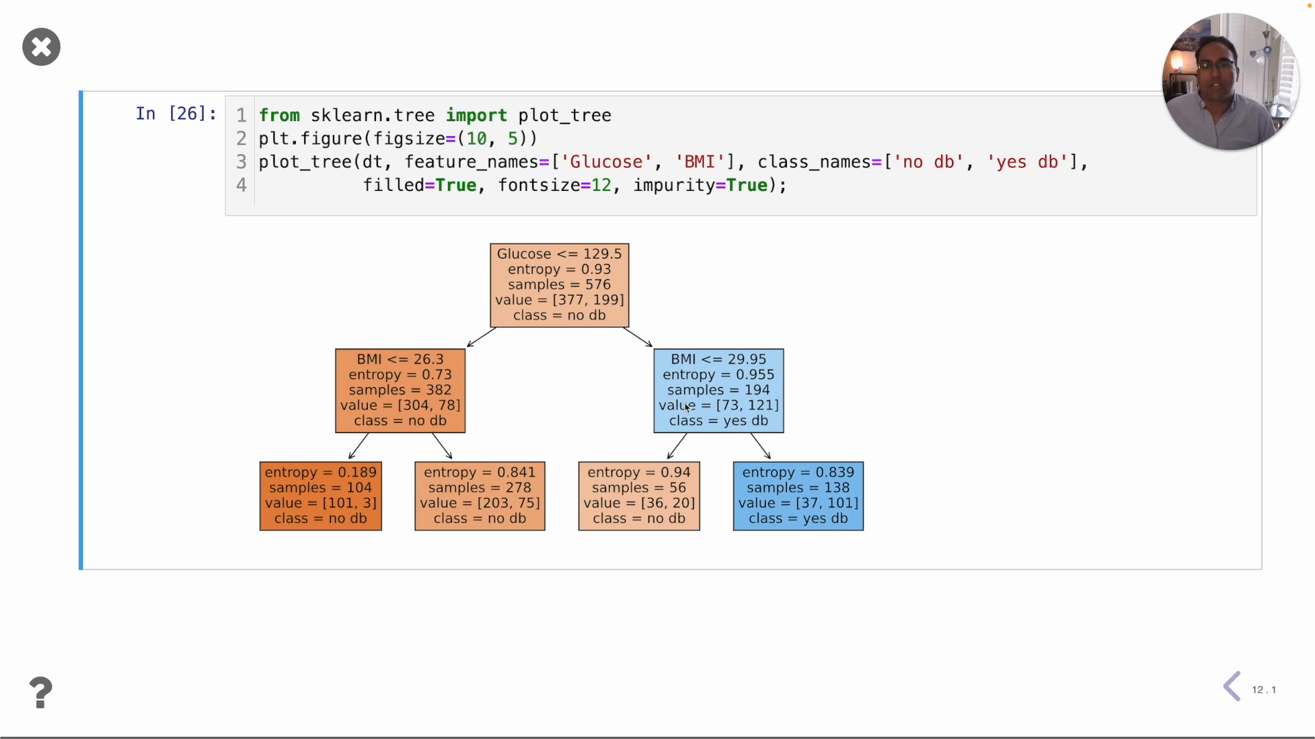
{"action": "mouse_move", "coordinate": [581, 285]}
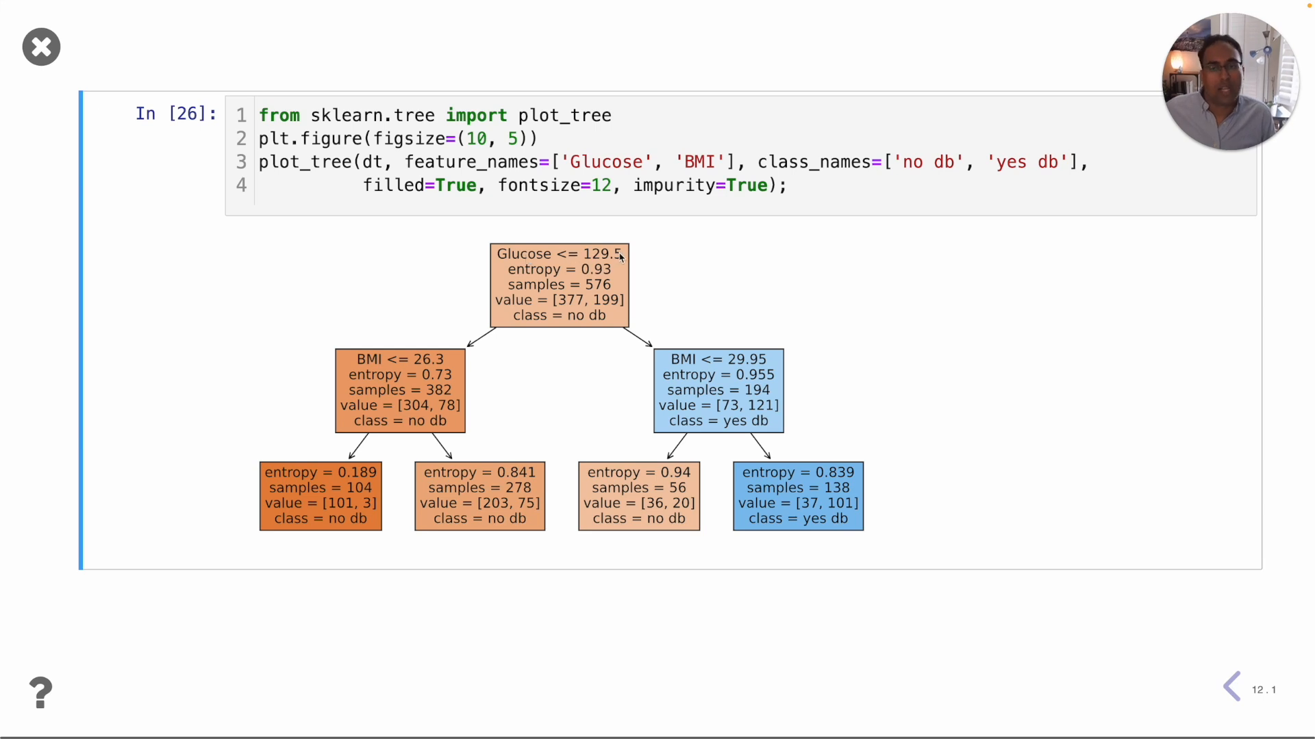
{"action": "mouse_move", "coordinate": [504, 387]}
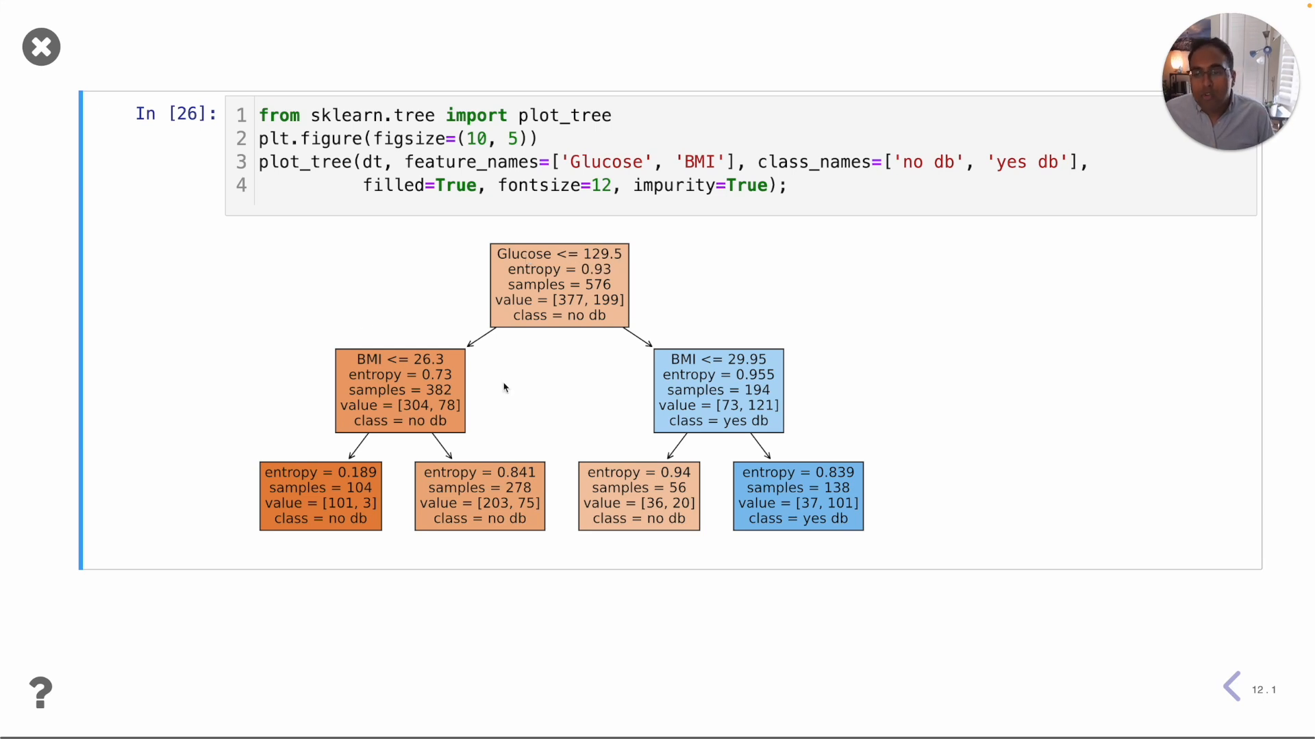
{"action": "mouse_move", "coordinate": [628, 482]}
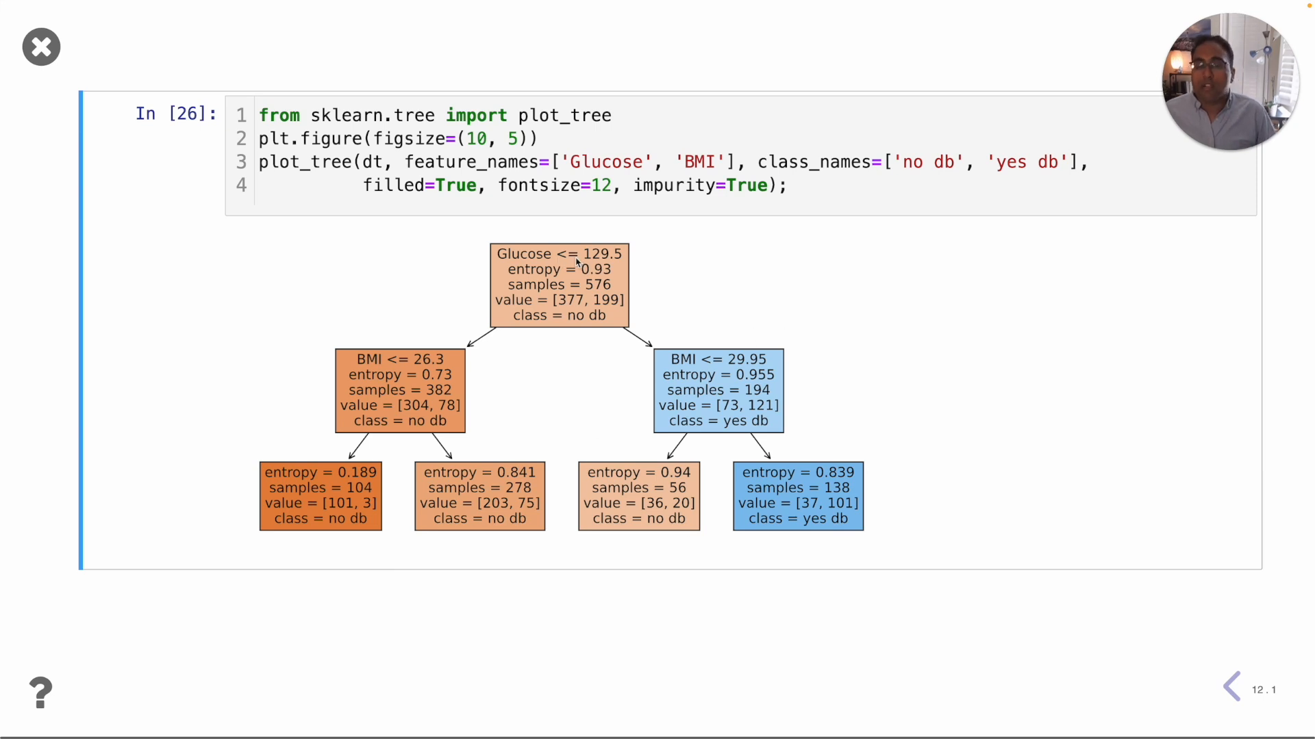
{"action": "mouse_move", "coordinate": [787, 368]}
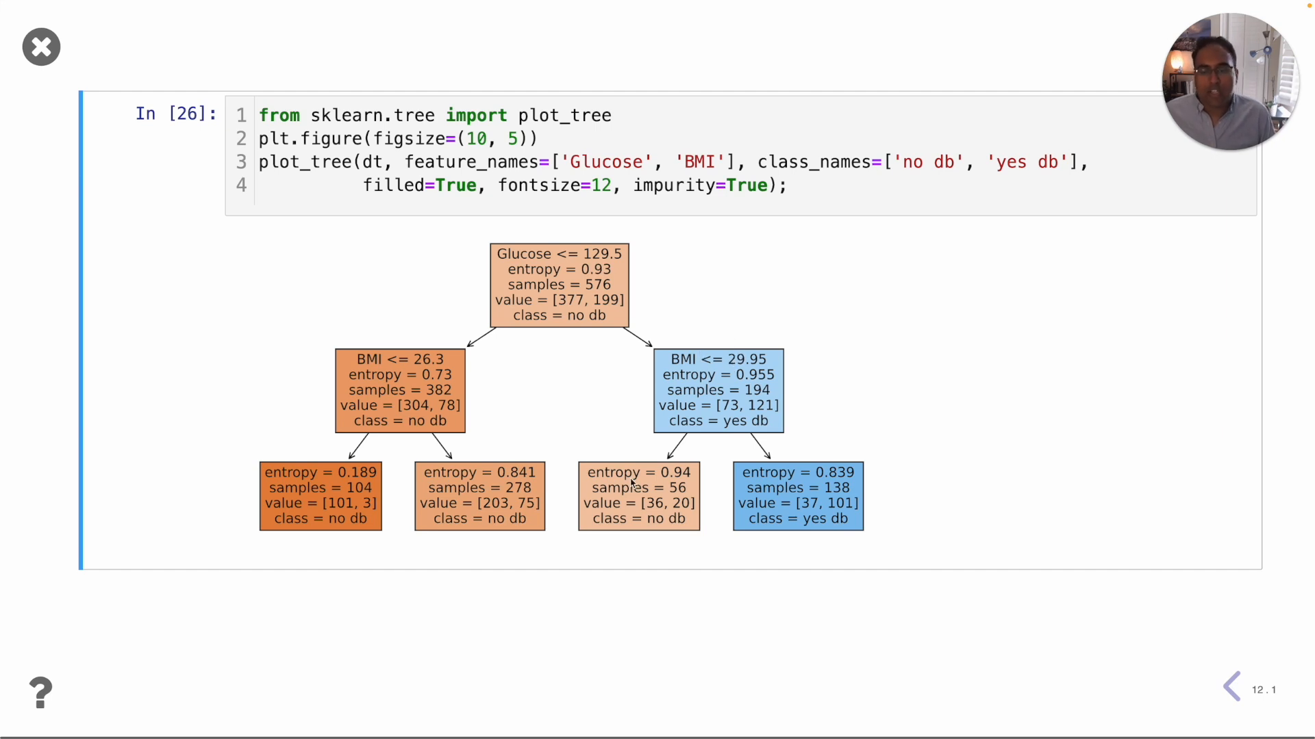
{"action": "mouse_move", "coordinate": [700, 382]}
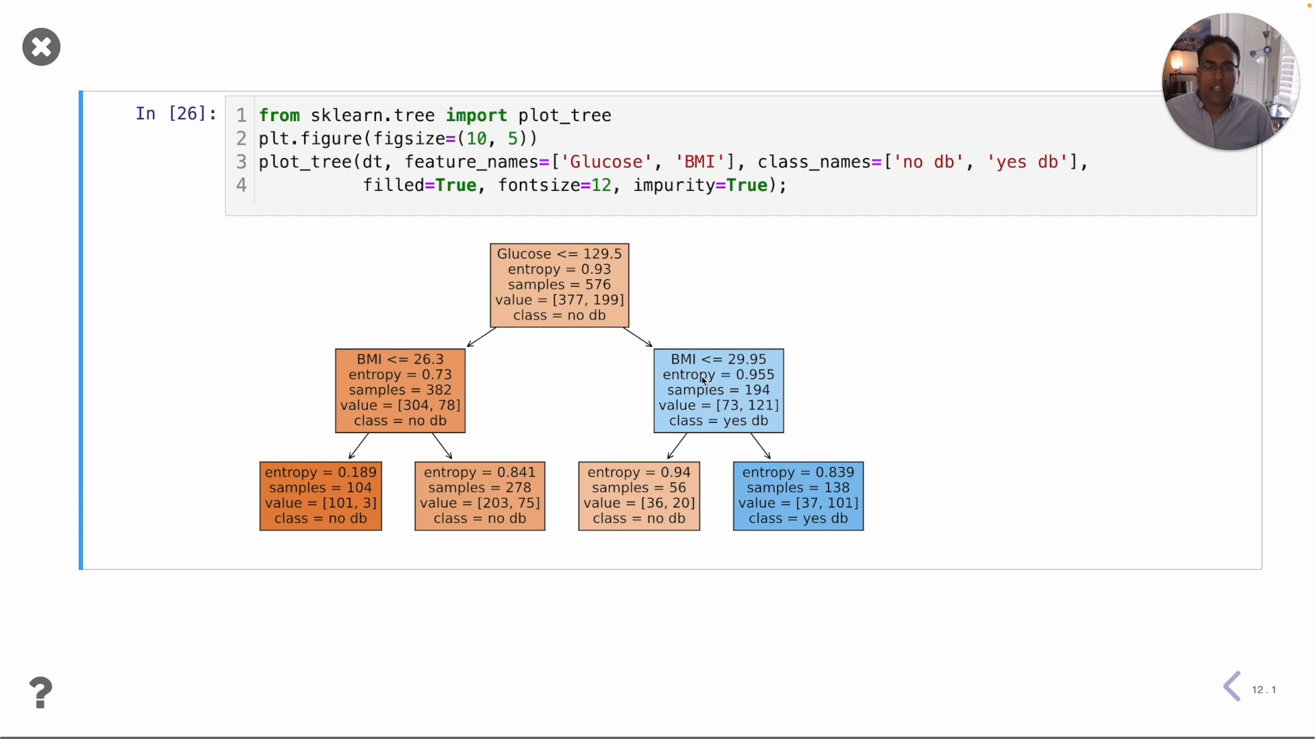
{"action": "mouse_move", "coordinate": [970, 492]}
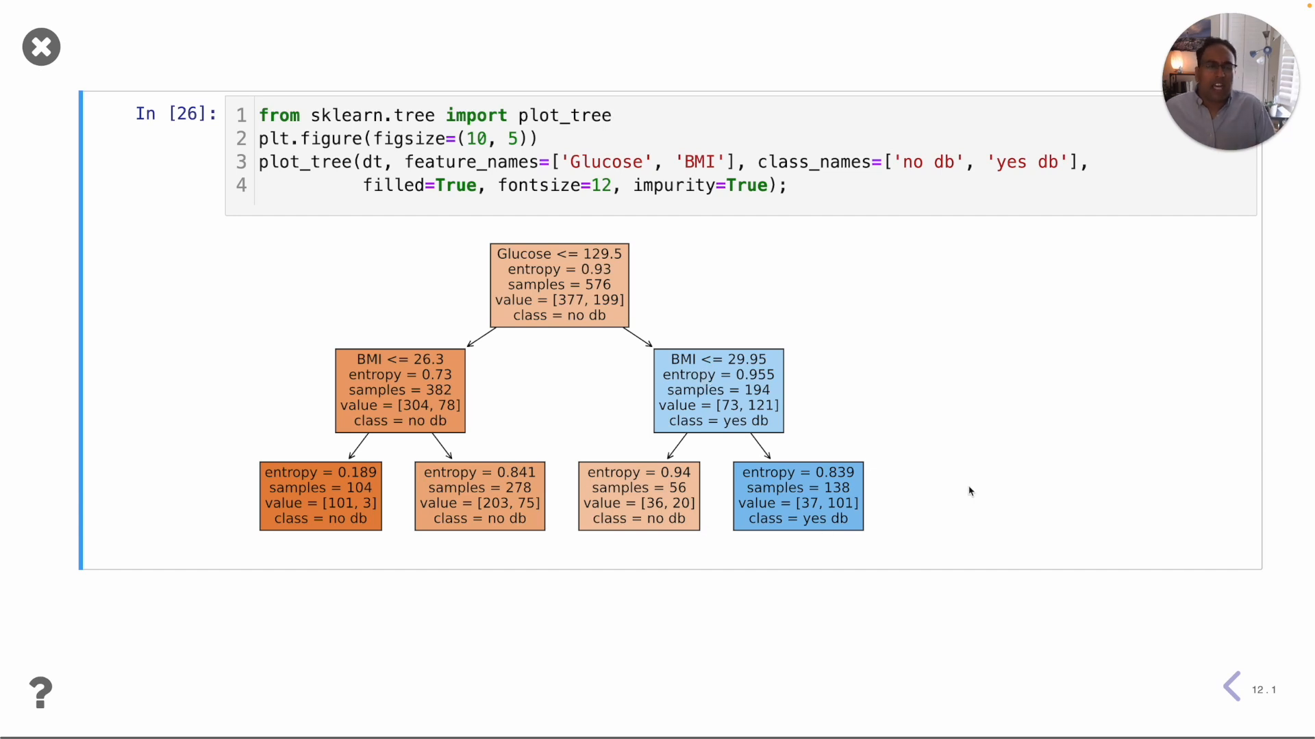
{"action": "mouse_move", "coordinate": [963, 482]}
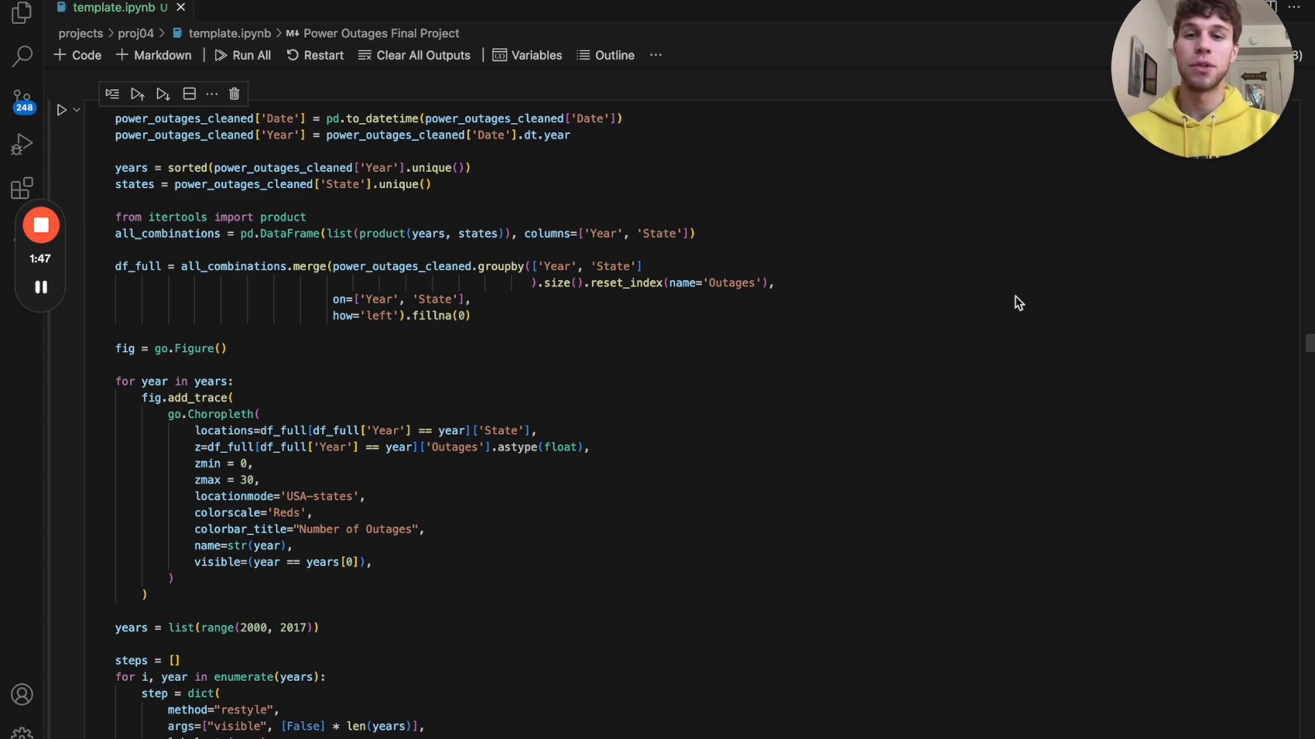
Scroll template.ipynb past the code cell to the Power Outages by Year choropleth set to 2006
{"action": "scroll", "scroll_direction": "down", "scroll_amount": 3}
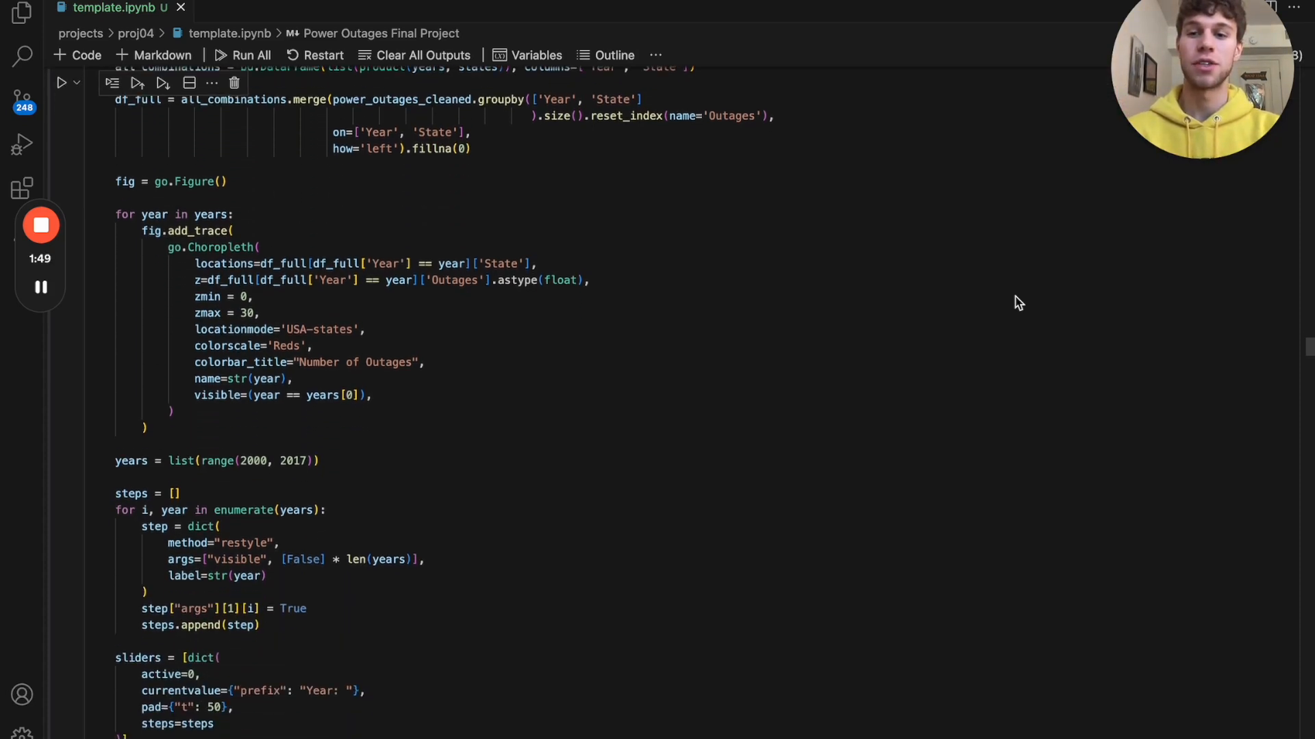
{"action": "scroll", "scroll_direction": "down", "scroll_amount": 3}
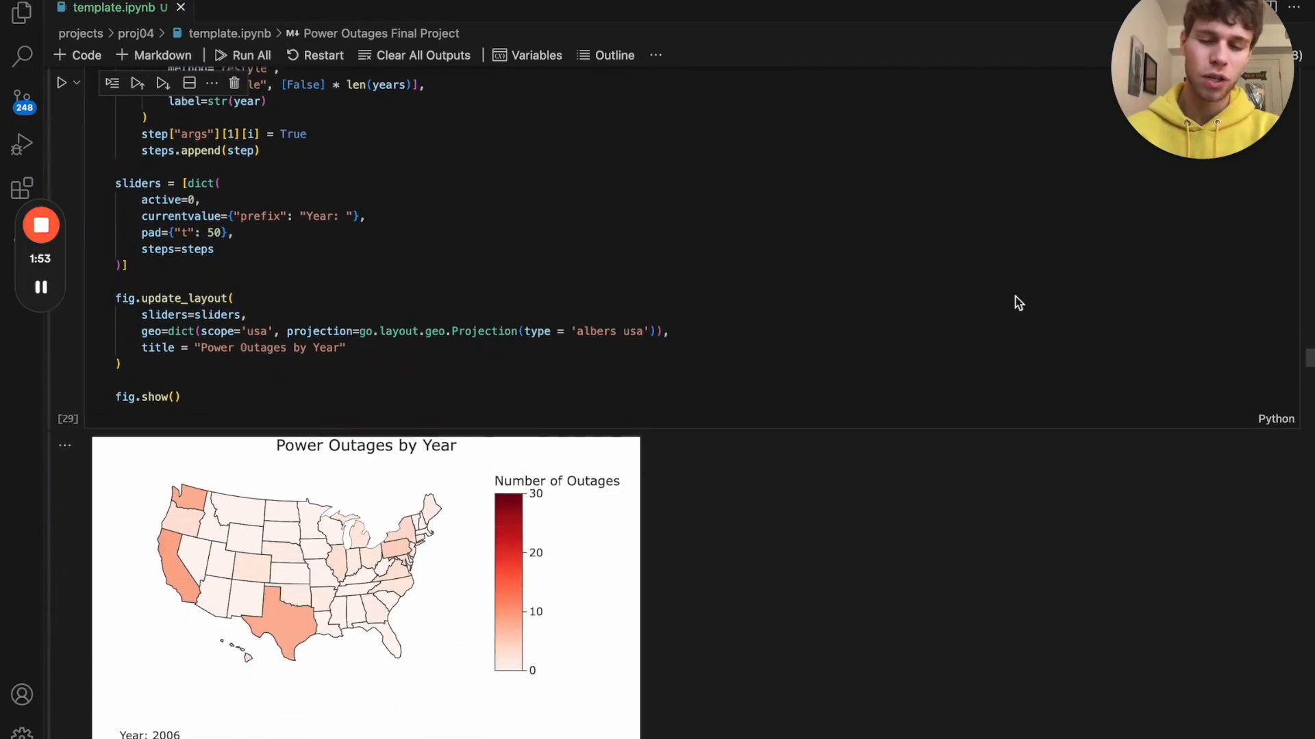
{"action": "scroll", "scroll_direction": "down", "scroll_amount": 3}
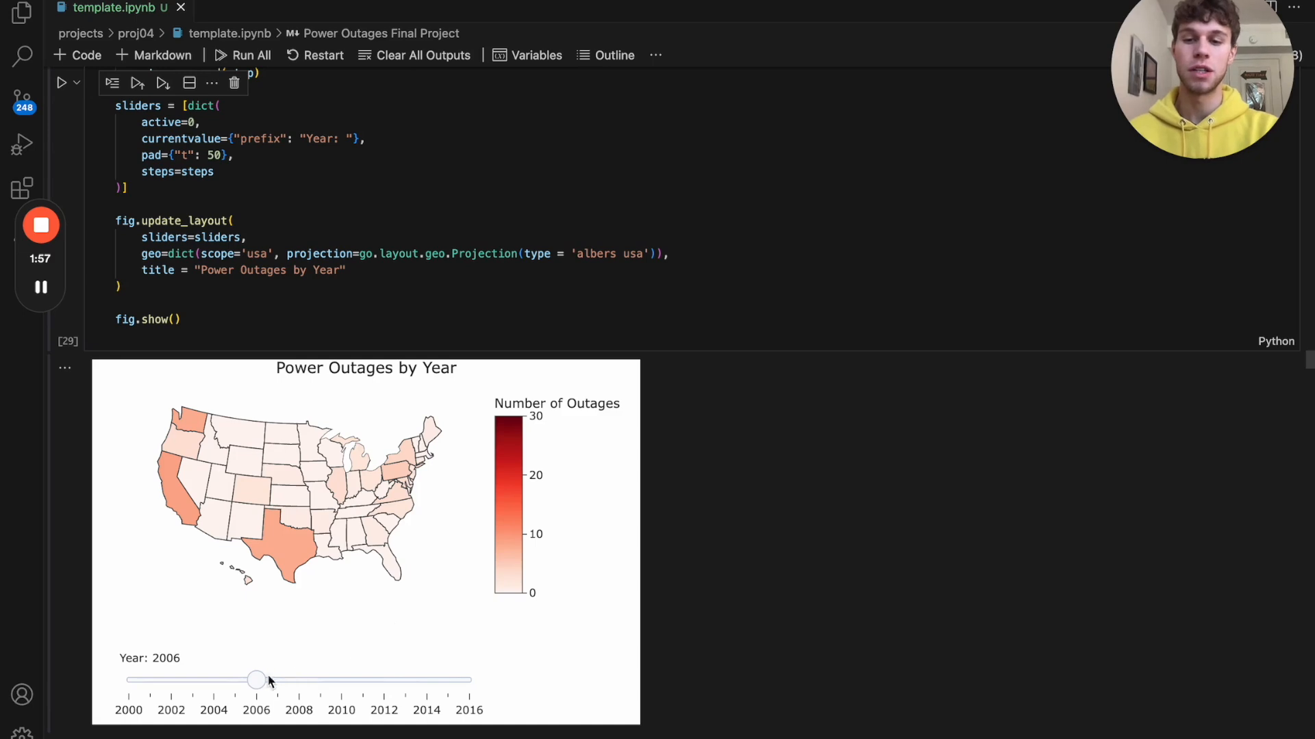
Drag the Year slider to show the outage map for 2003, then 2009, then a later year
{"action": "left_click_drag", "start_coordinate": [256, 680], "coordinate": [193, 680]}
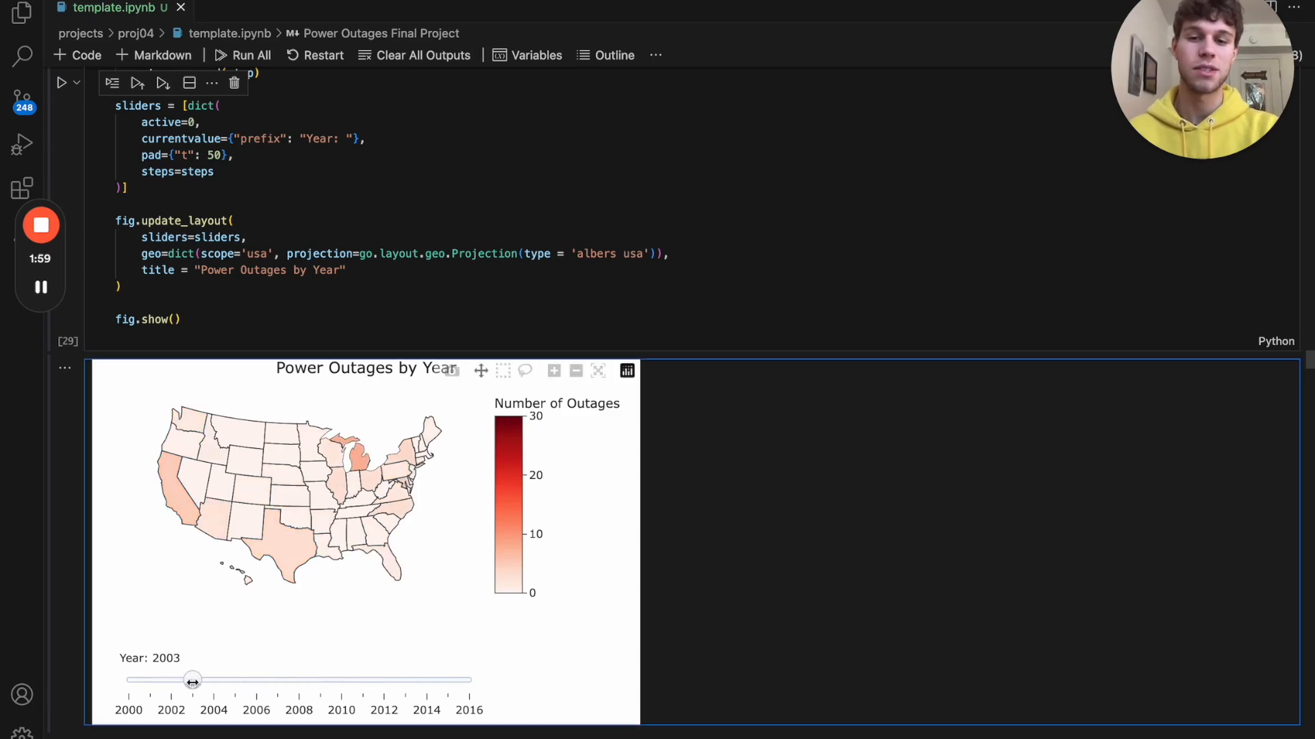
{"action": "left_click_drag", "start_coordinate": [192, 680], "coordinate": [320, 680]}
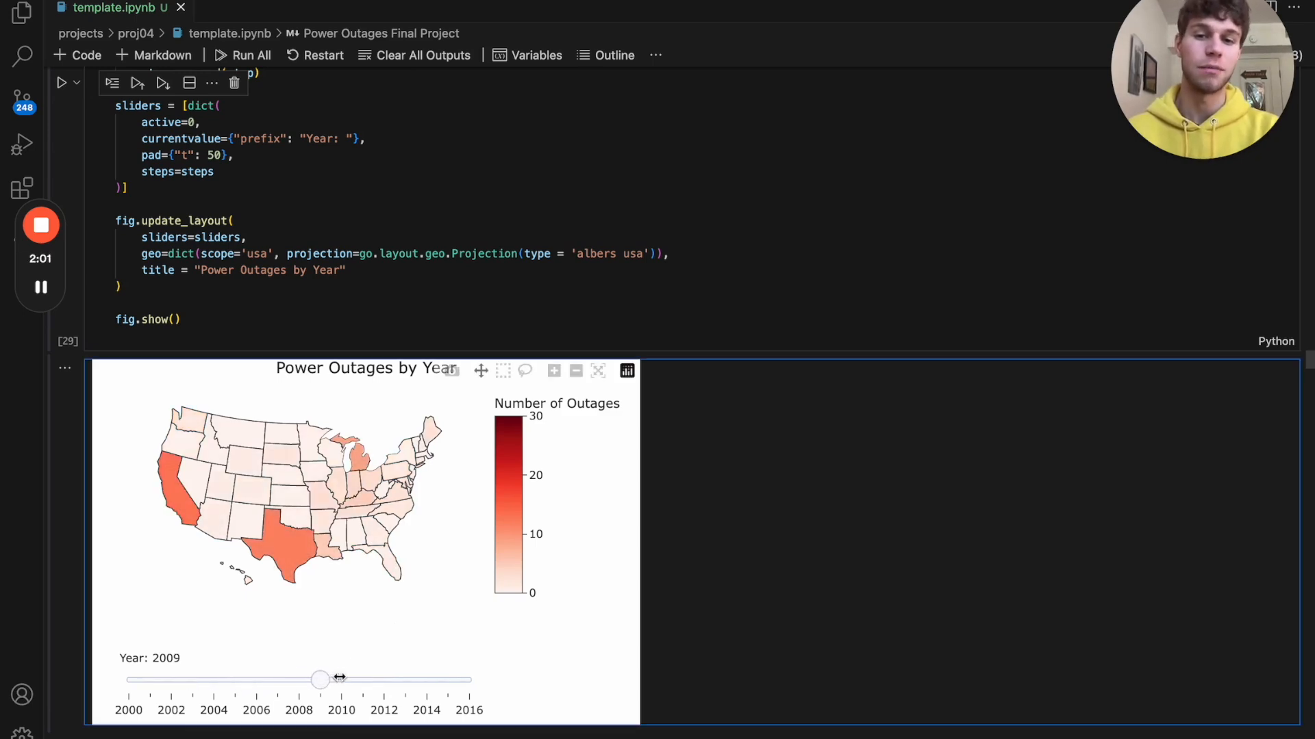
{"action": "left_click_drag", "start_coordinate": [321, 679], "coordinate": [425, 679]}
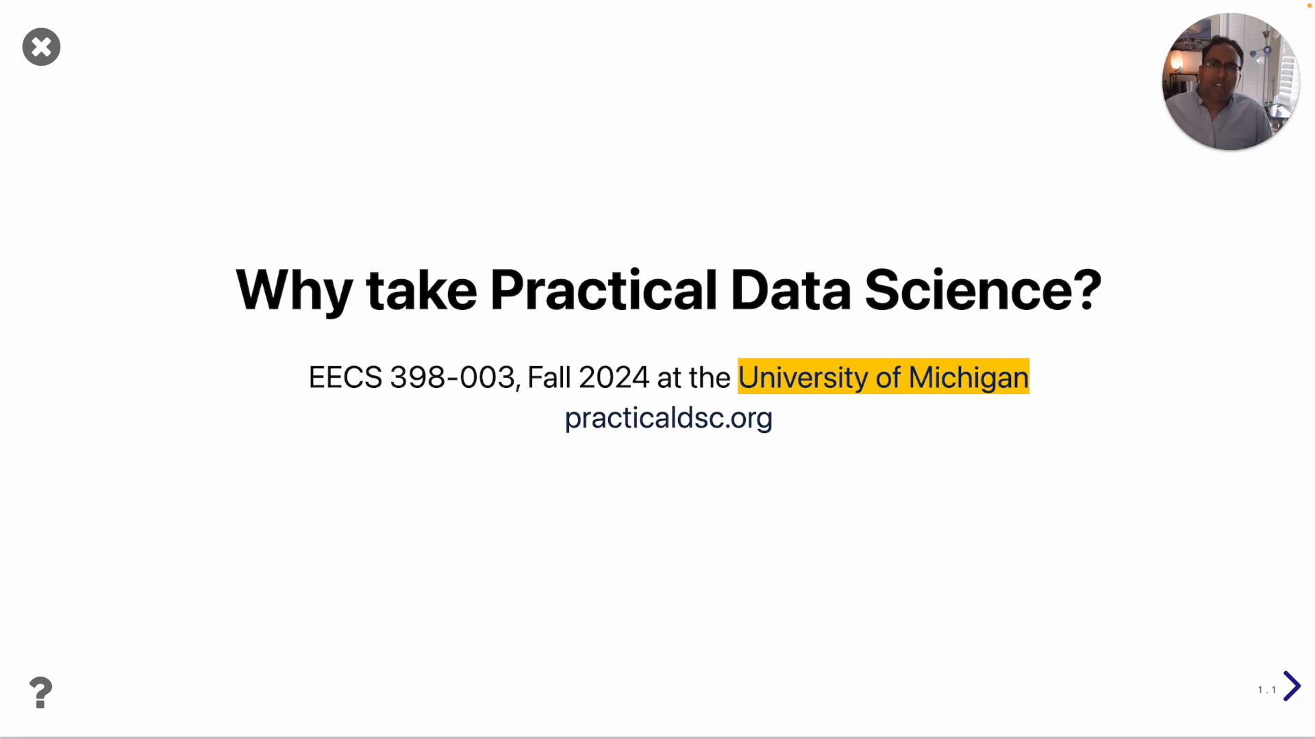
{"action": "mouse_move", "coordinate": [680, 418]}
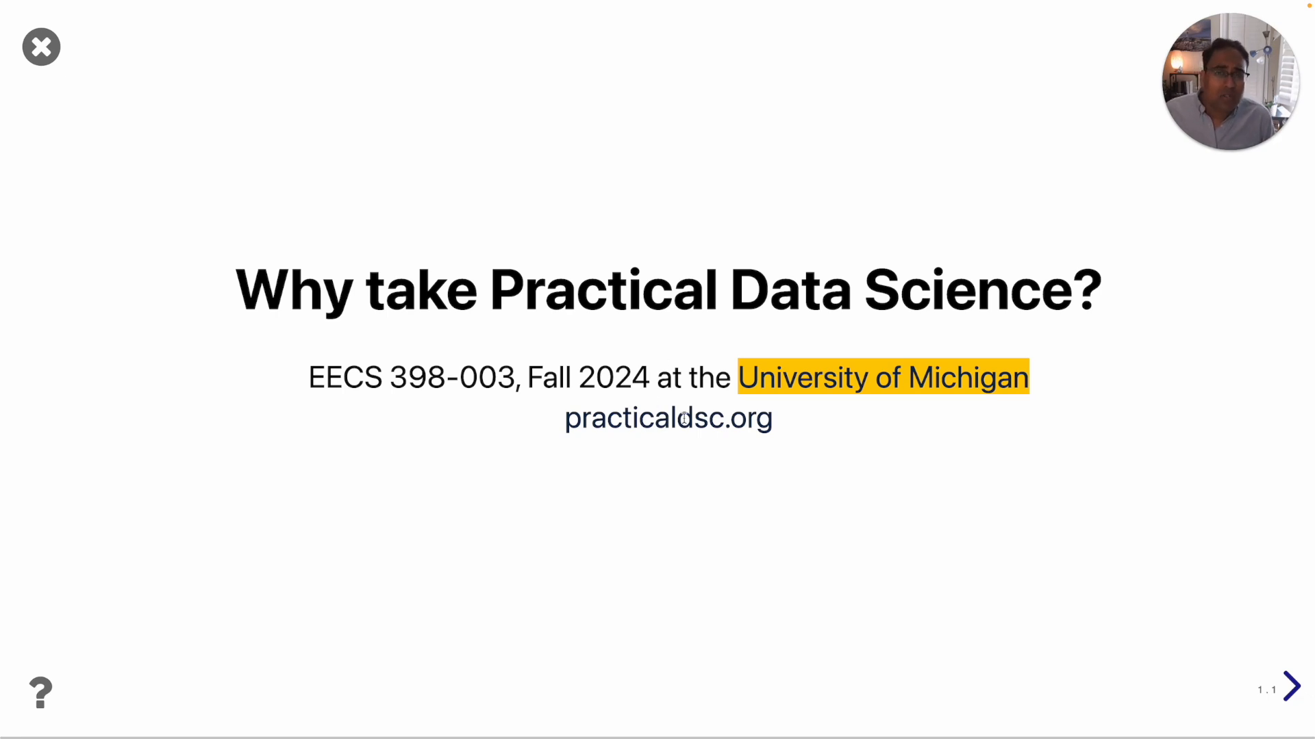
{"action": "mouse_move", "coordinate": [1042, 471]}
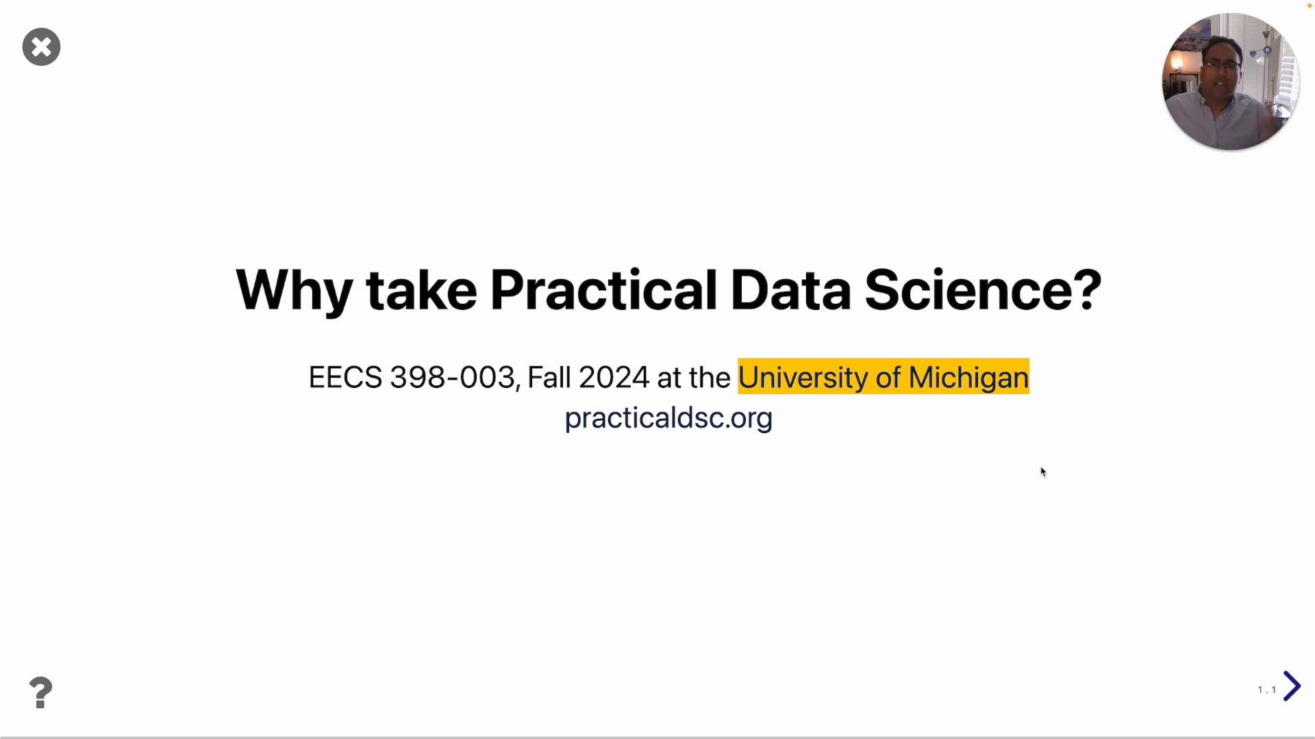